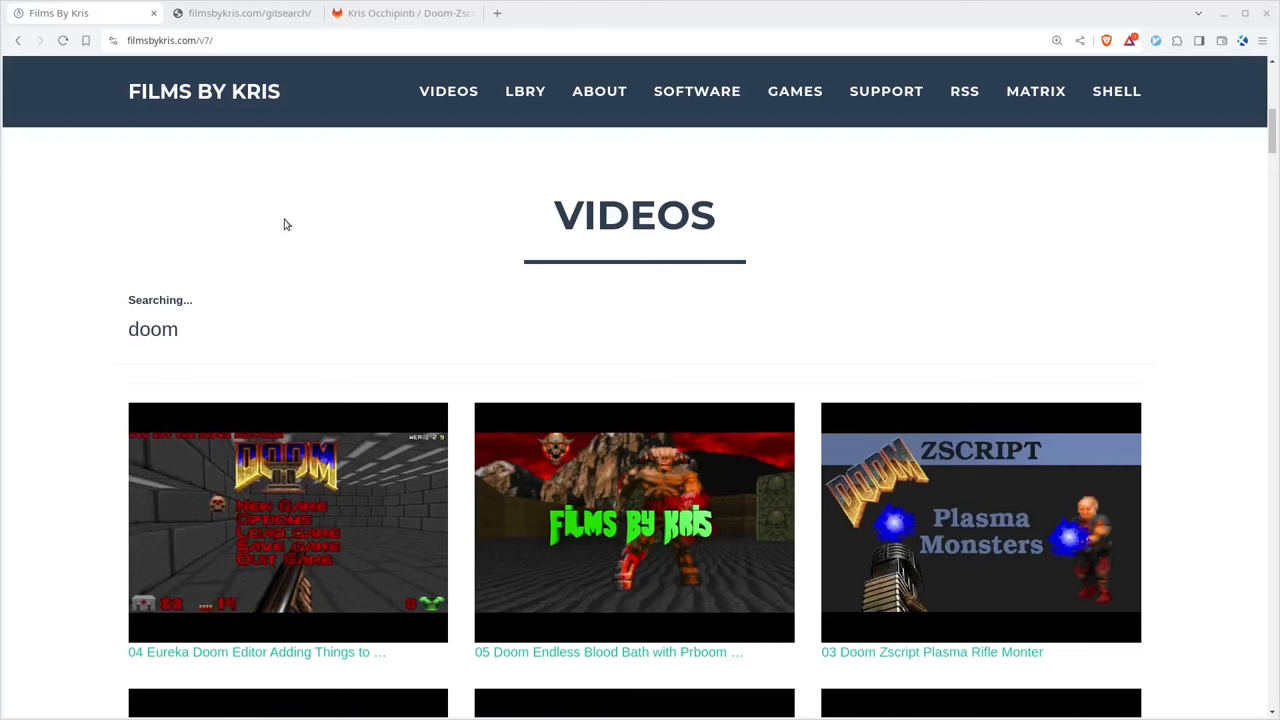
{"action": "mouse_move", "coordinate": [224, 238]}
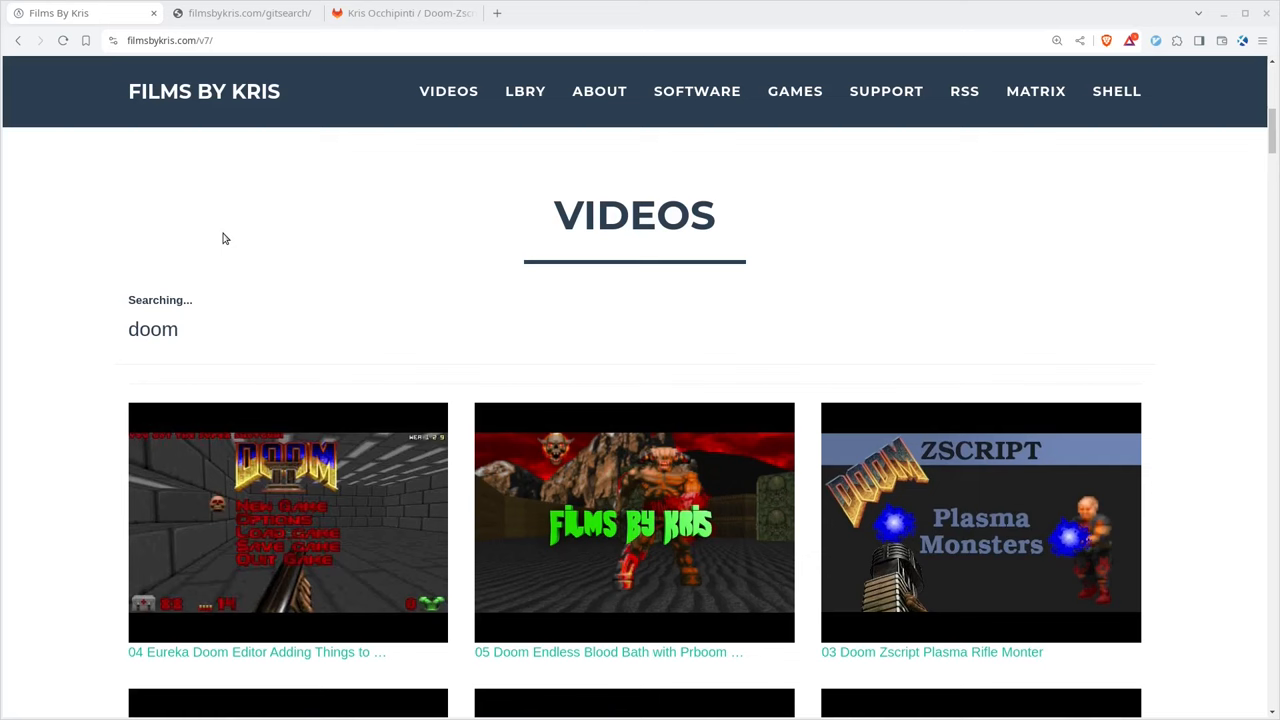
{"action": "mouse_move", "coordinate": [430, 124]}
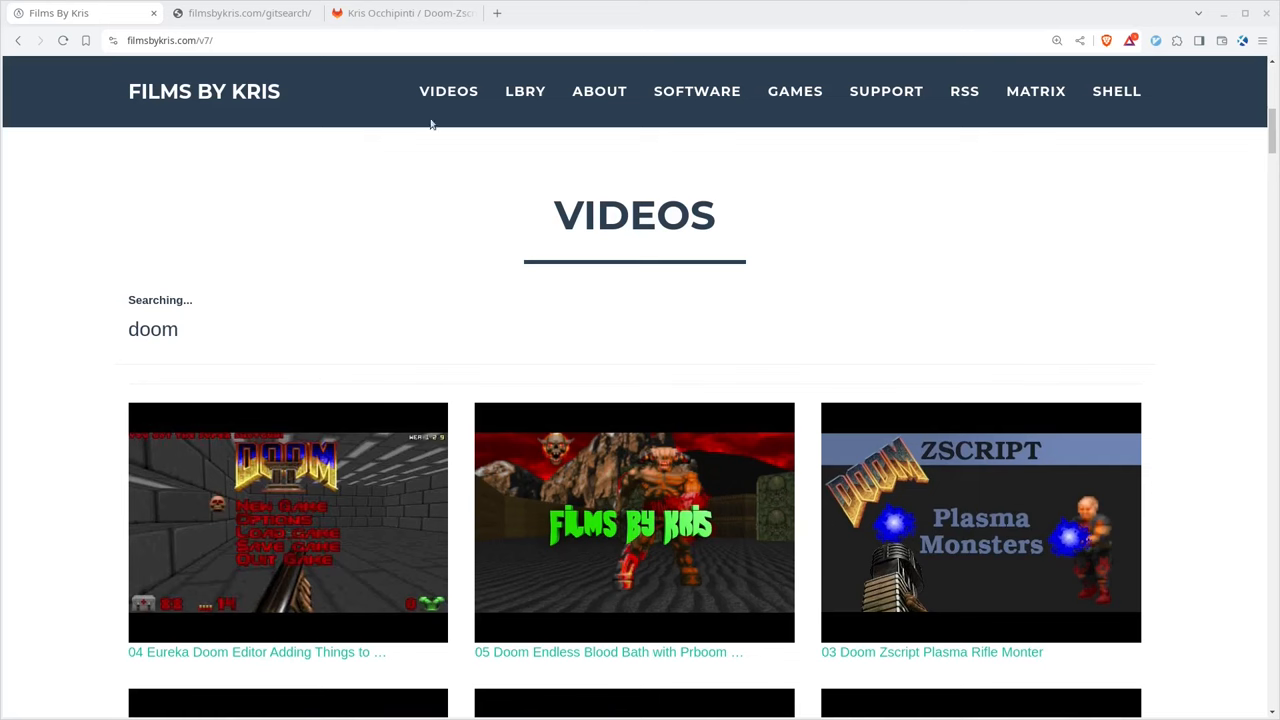
Navigate from the Doom-Zscript-Examples repository into examples/replace_monster_random.
{"action": "left_click", "coordinate": [400, 12]}
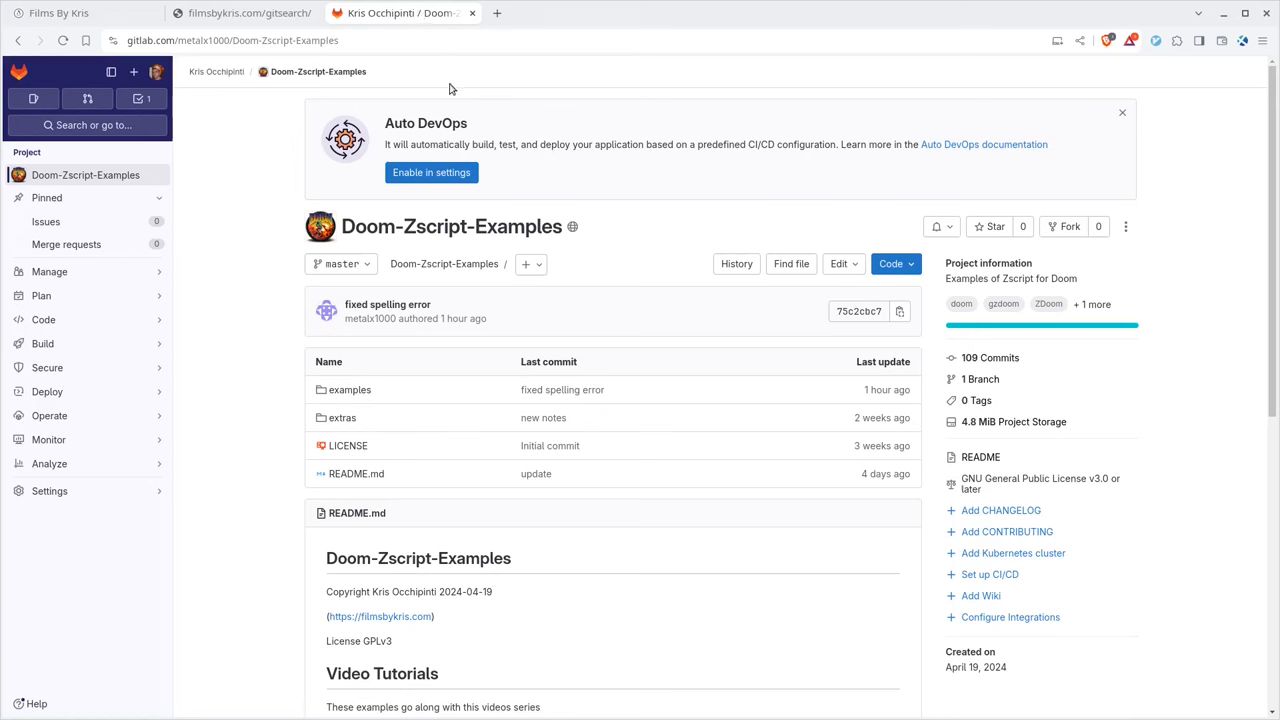
{"action": "mouse_move", "coordinate": [452, 224]}
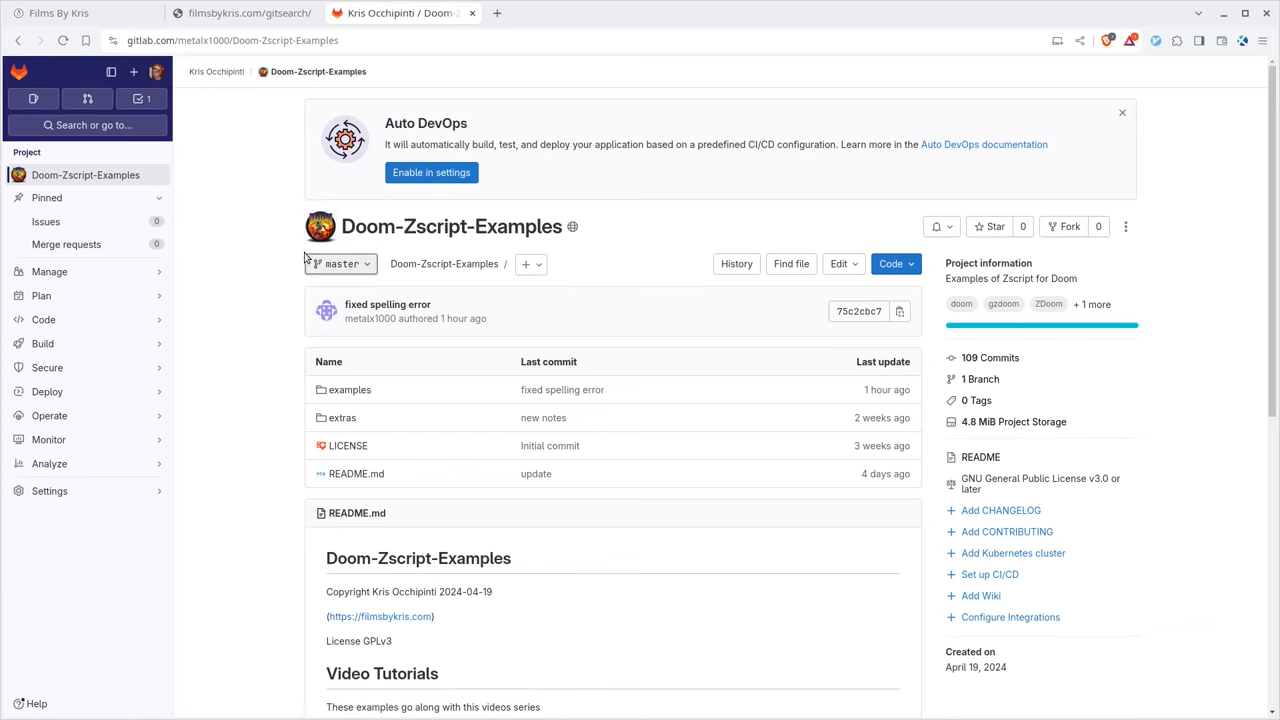
{"action": "mouse_move", "coordinate": [350, 388]}
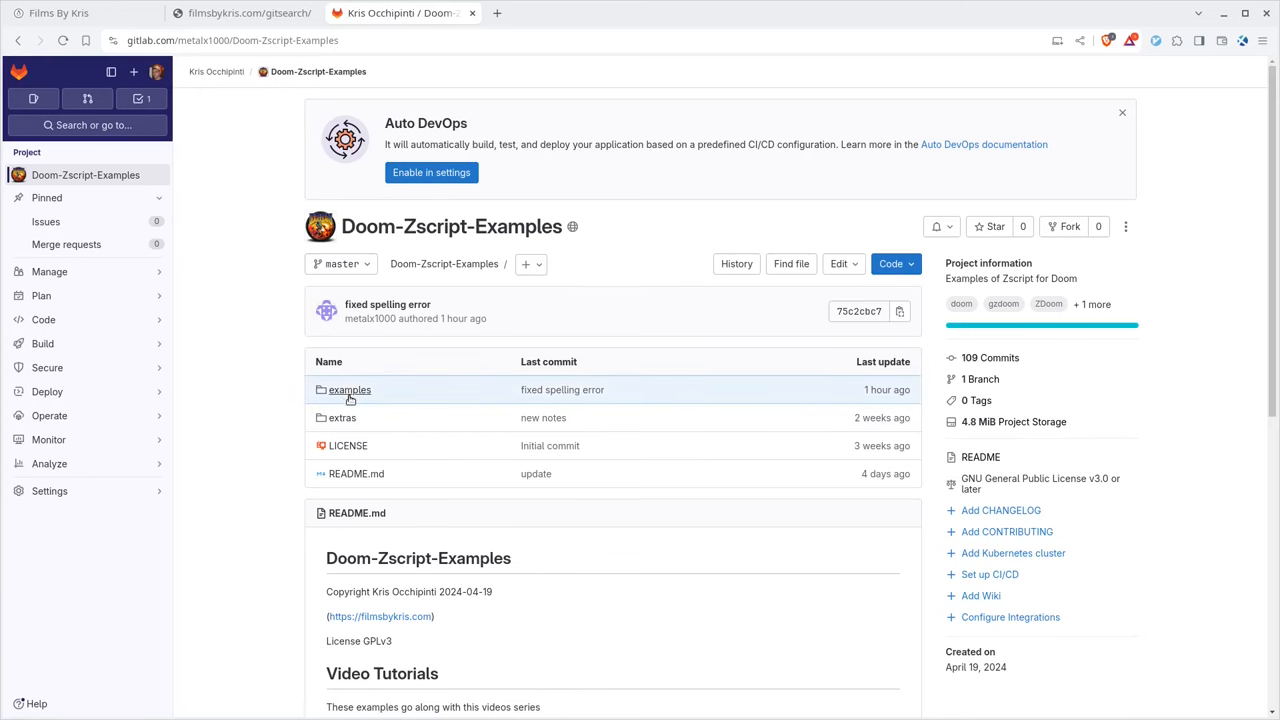
{"action": "left_click", "coordinate": [348, 388]}
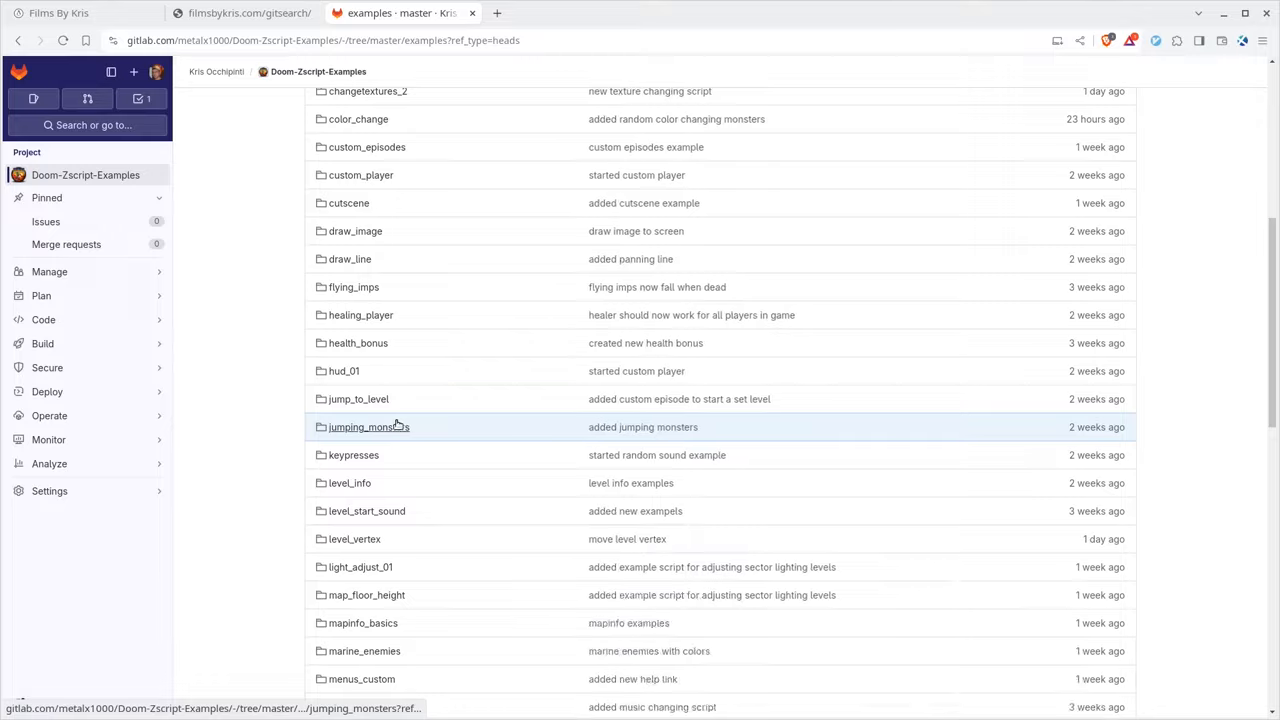
{"action": "scroll", "scroll_direction": "down", "scroll_amount": 3}
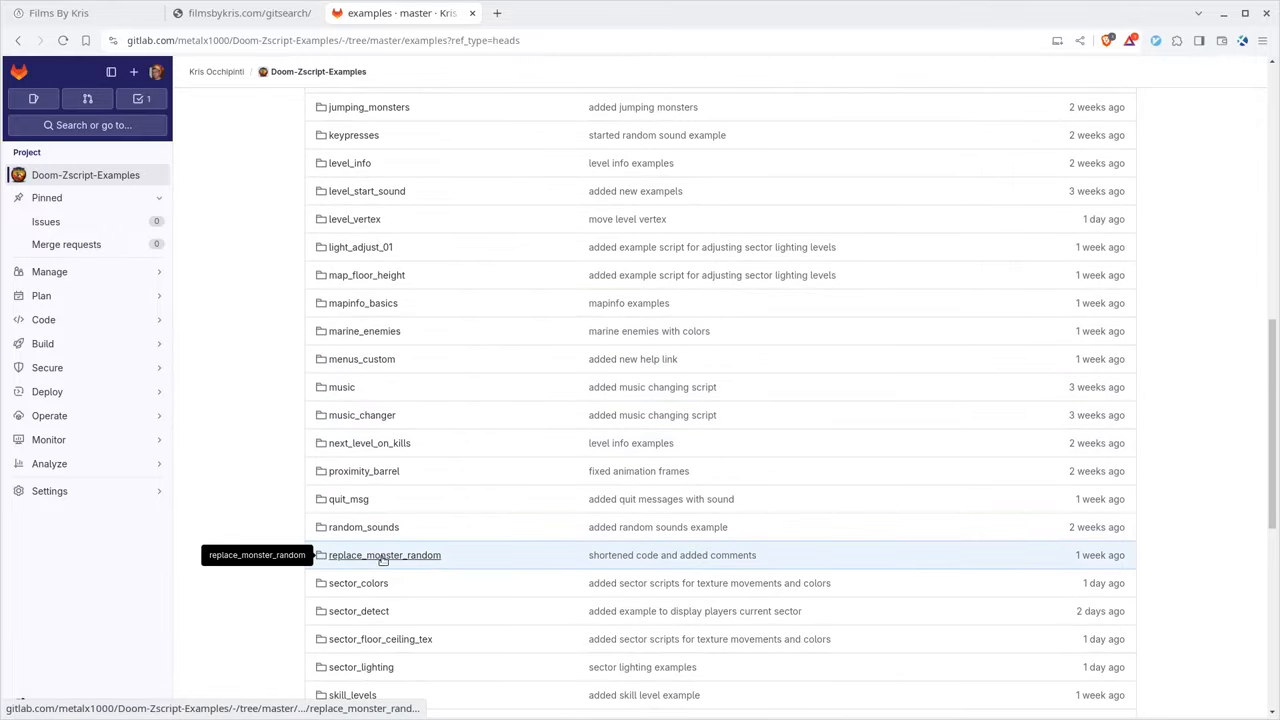
{"action": "left_click", "coordinate": [384, 556]}
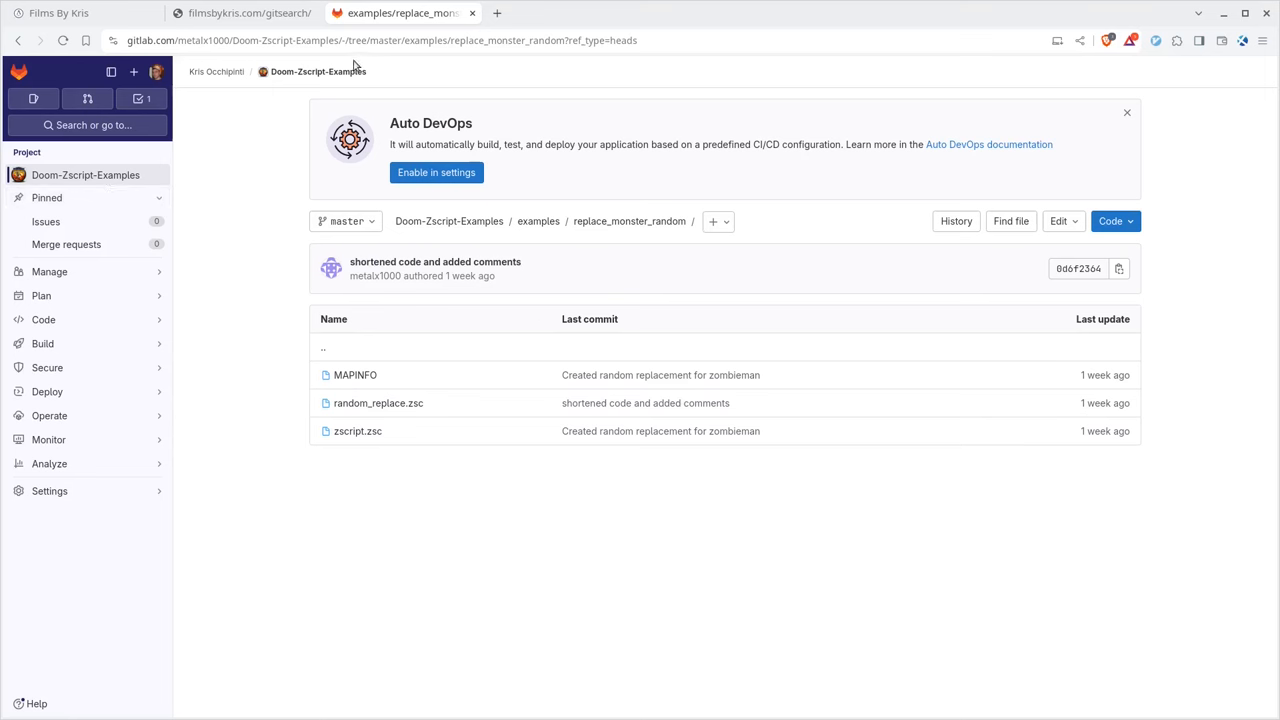
{"action": "mouse_move", "coordinate": [488, 292]}
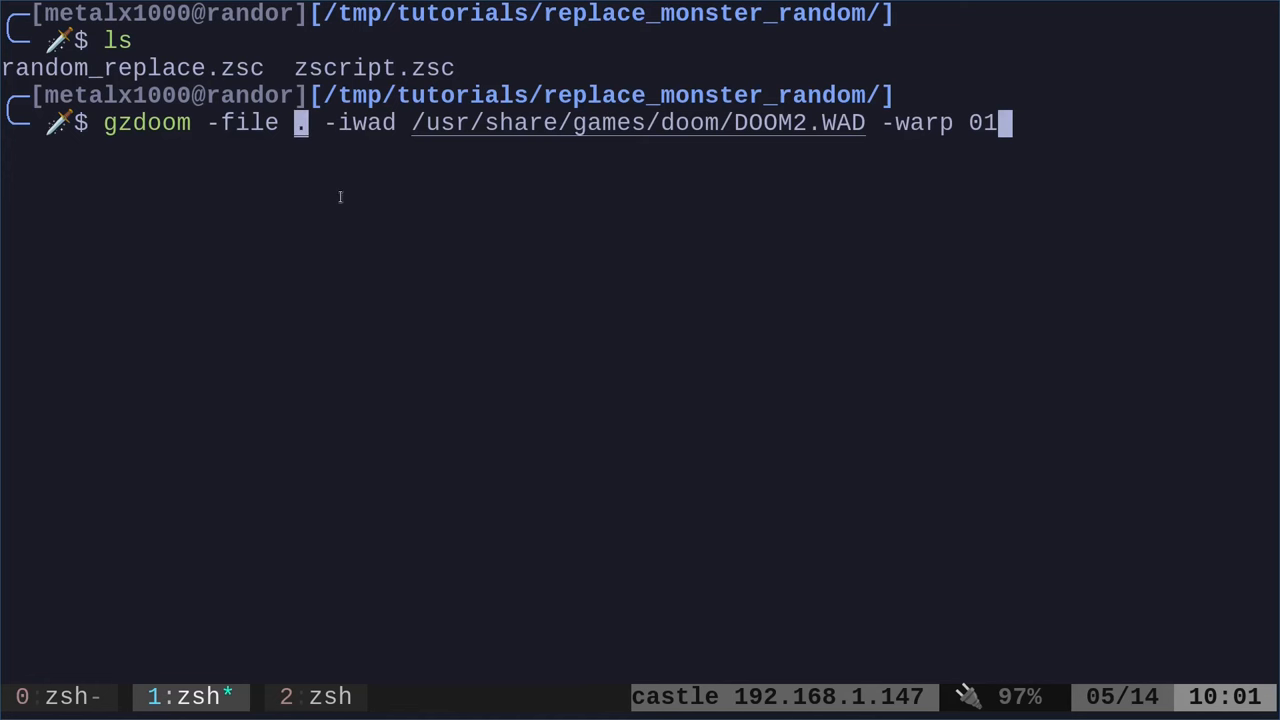
Select the gzdoom command line loading DOOM2.WAD at map 01 in the terminal.
{"action": "left_click_drag", "start_coordinate": [324, 124], "coordinate": [864, 124]}
{"action": "type", "text": "vim"}
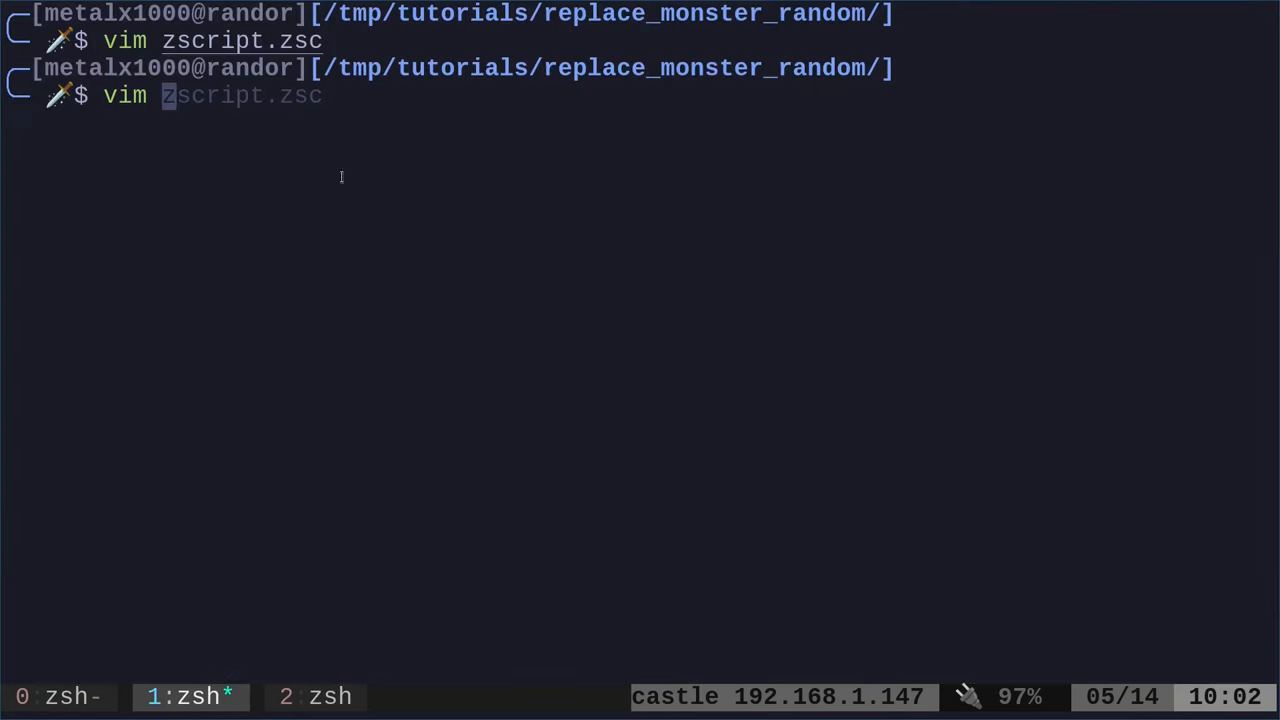
Open random_replace.zsc in vim.
{"action": "type", "text": "random_replace.zsc"}
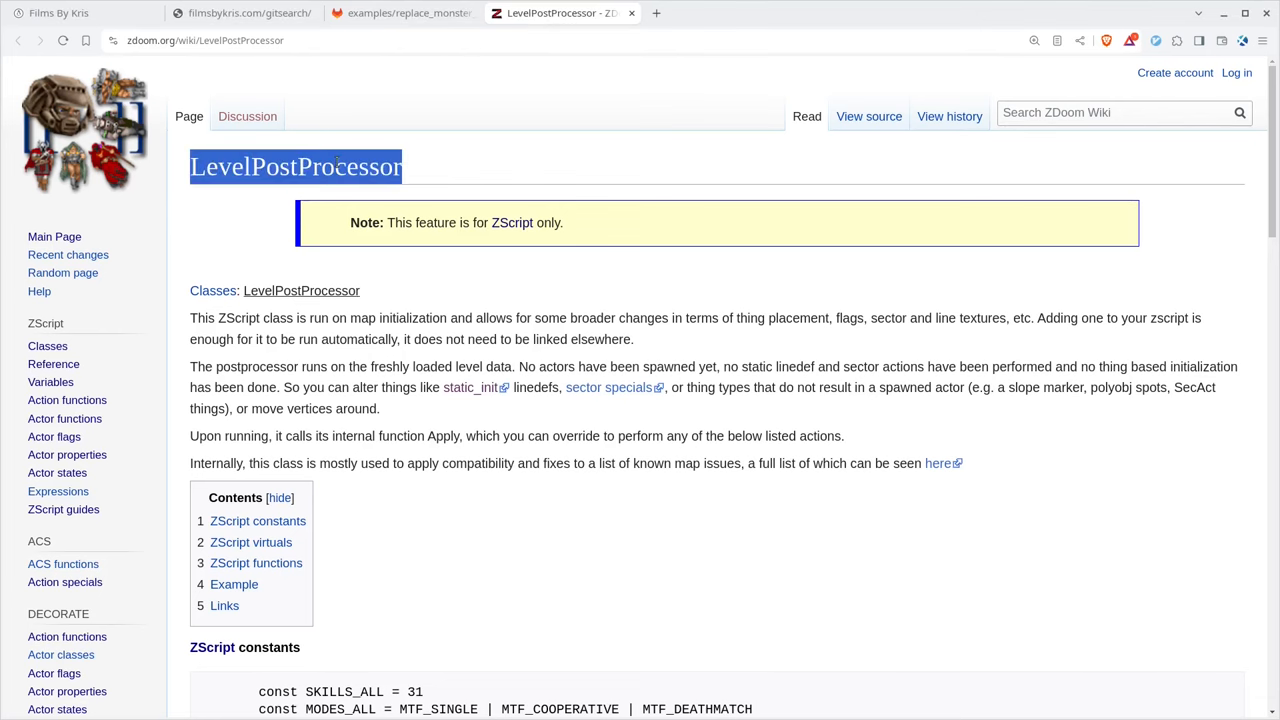
Scroll through the LevelPostProcessor class reference on the ZDoom Wiki.
{"action": "scroll", "scroll_direction": "down", "scroll_amount": 3}
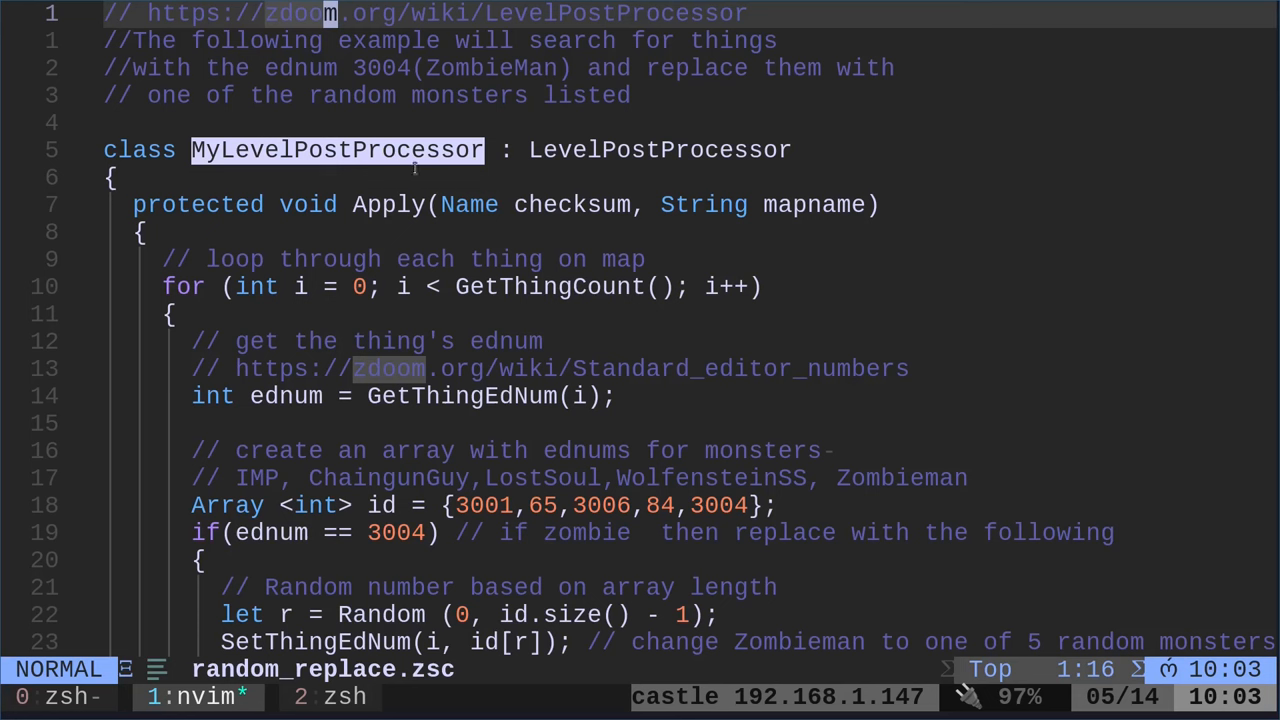
{"action": "mouse_move", "coordinate": [376, 152]}
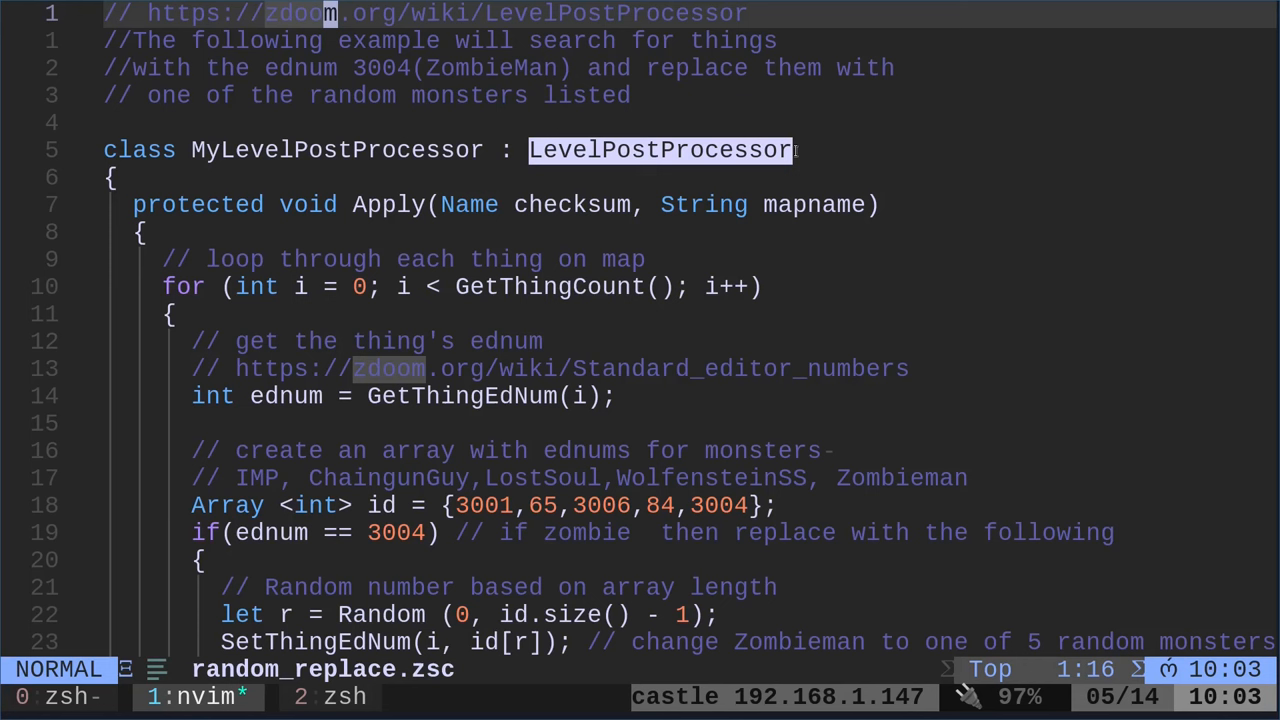
{"action": "mouse_move", "coordinate": [696, 216]}
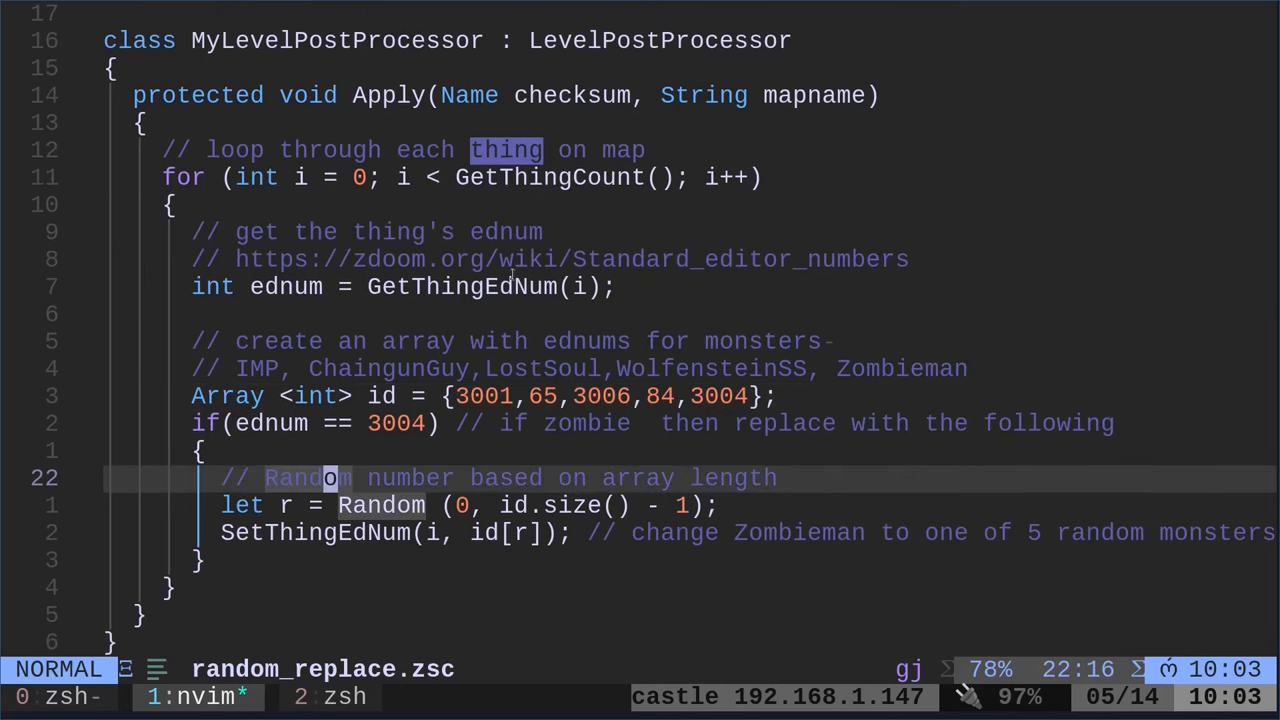
{"action": "mouse_move", "coordinate": [478, 240]}
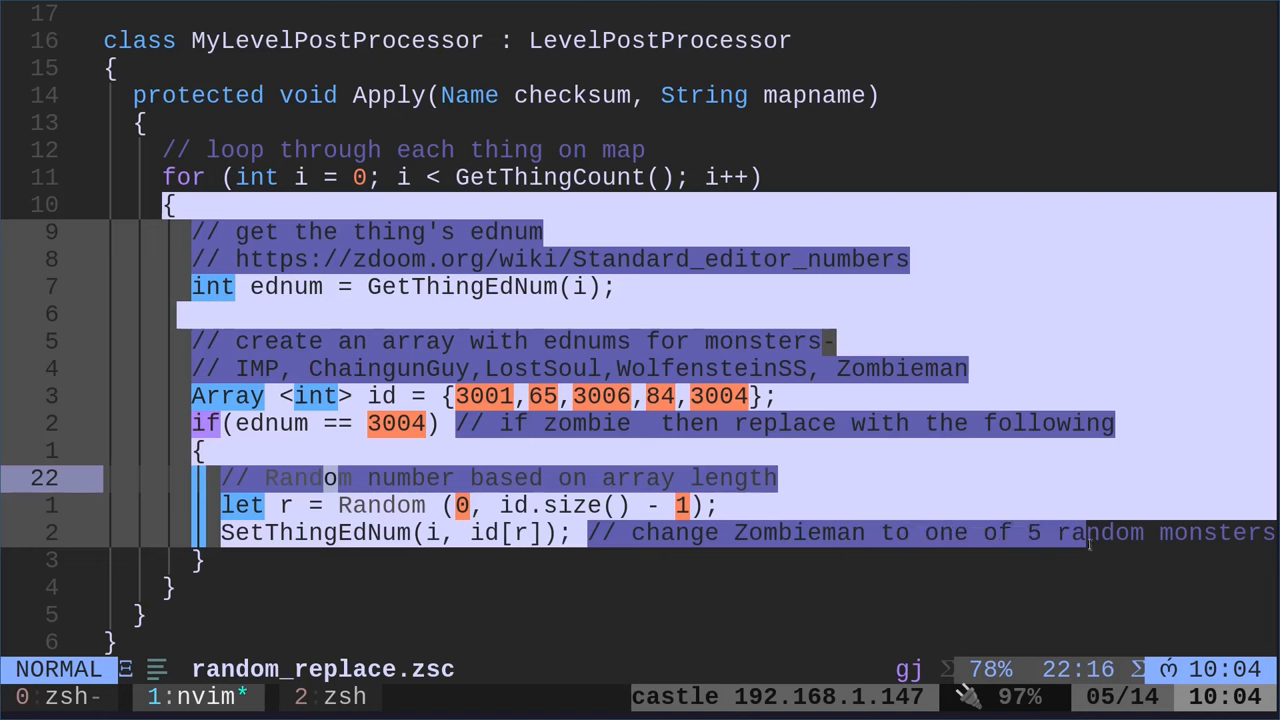
Leave the loop selection and follow the Standard_editor_numbers URL from the code.
{"action": "key", "text": "Escape"}
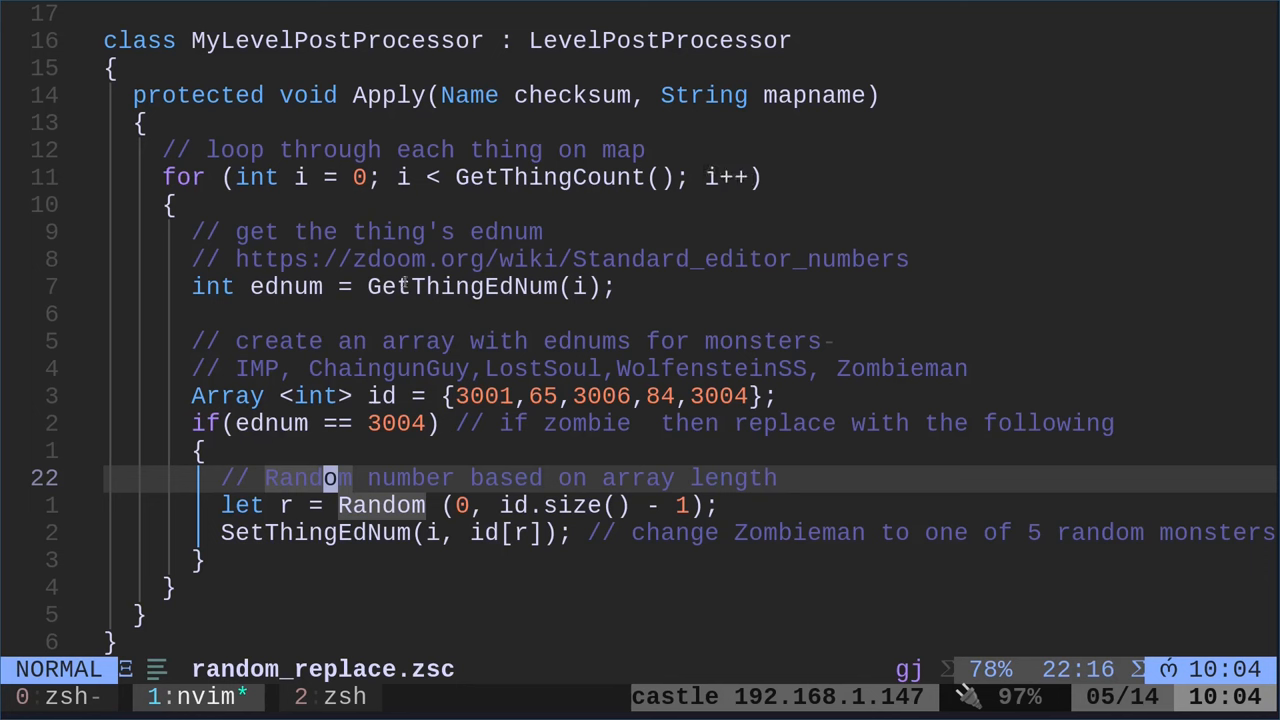
{"action": "left_click", "coordinate": [212, 288]}
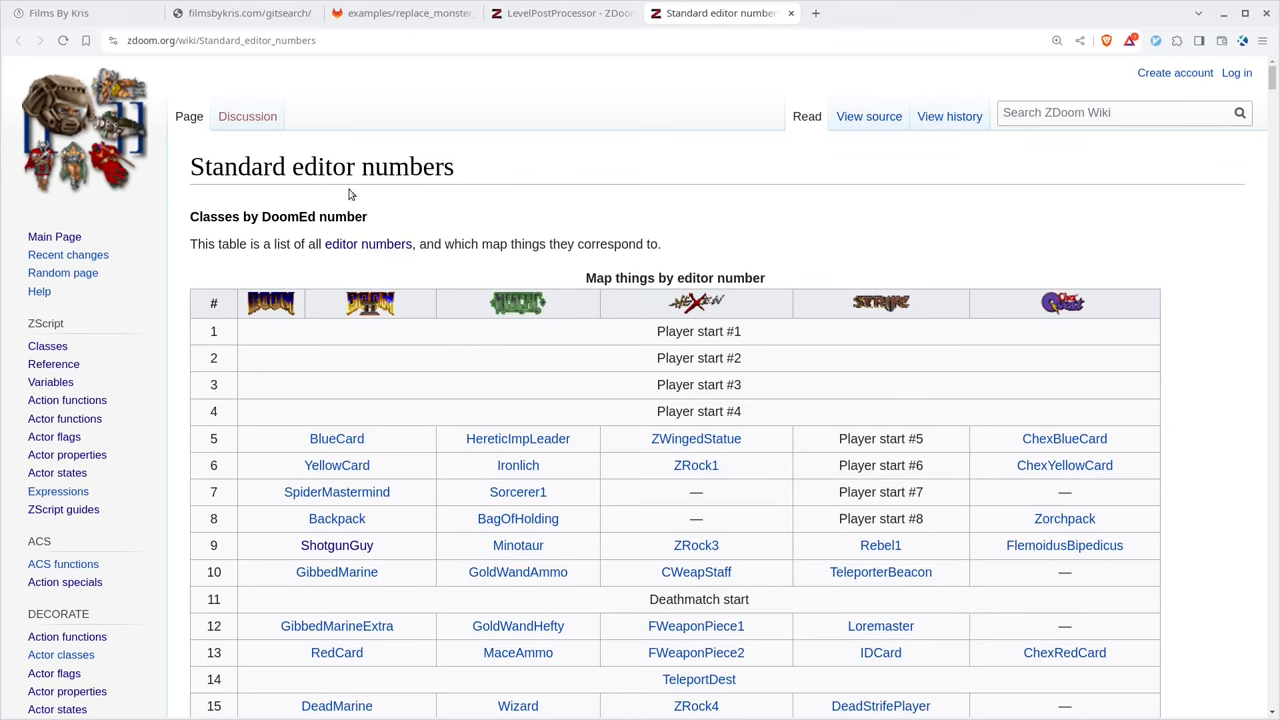
Scroll the editor numbers table, selecting ShotgunGuy and nearby monster entries.
{"action": "scroll", "scroll_direction": "down", "scroll_amount": 3}
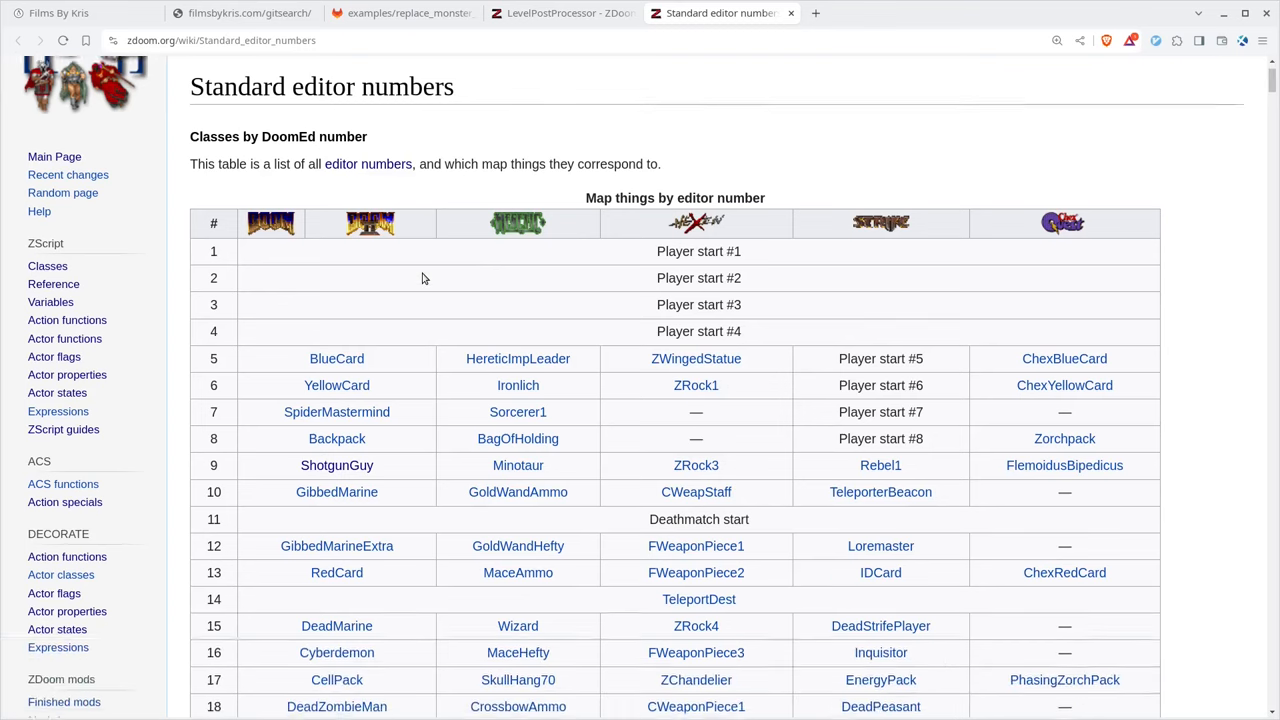
{"action": "scroll", "scroll_direction": "down", "scroll_amount": 3}
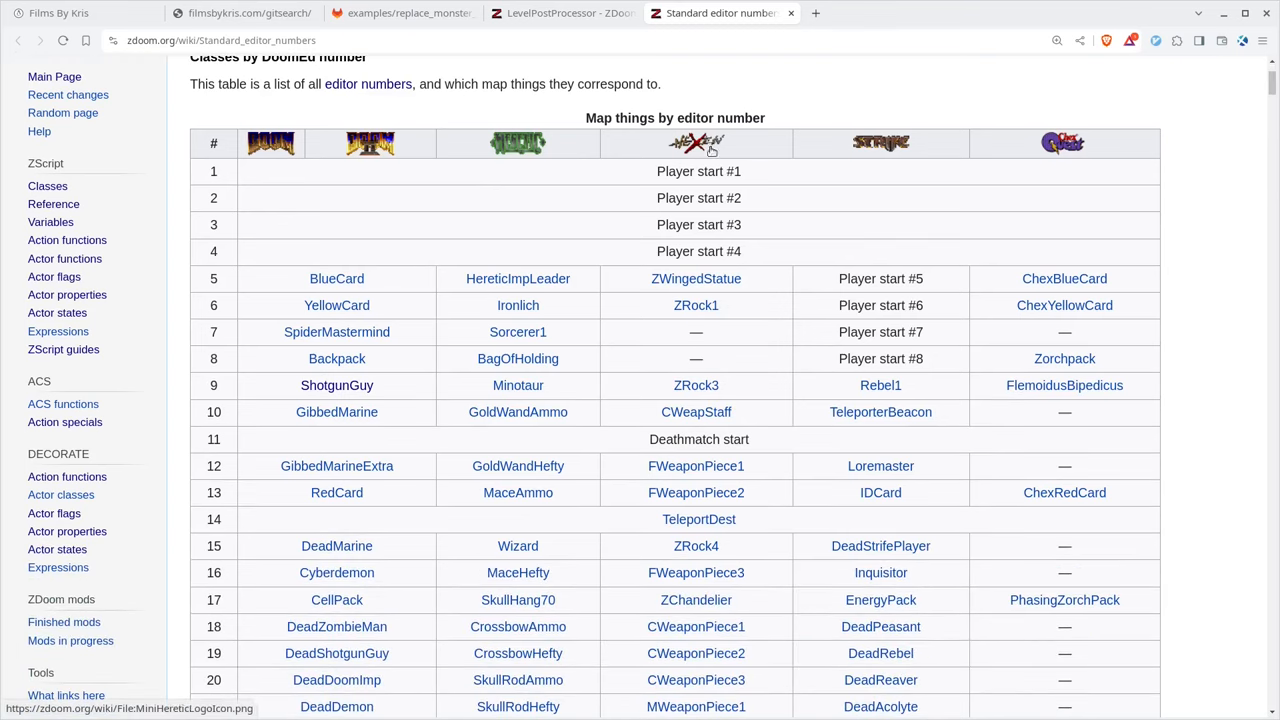
{"action": "mouse_move", "coordinate": [512, 152]}
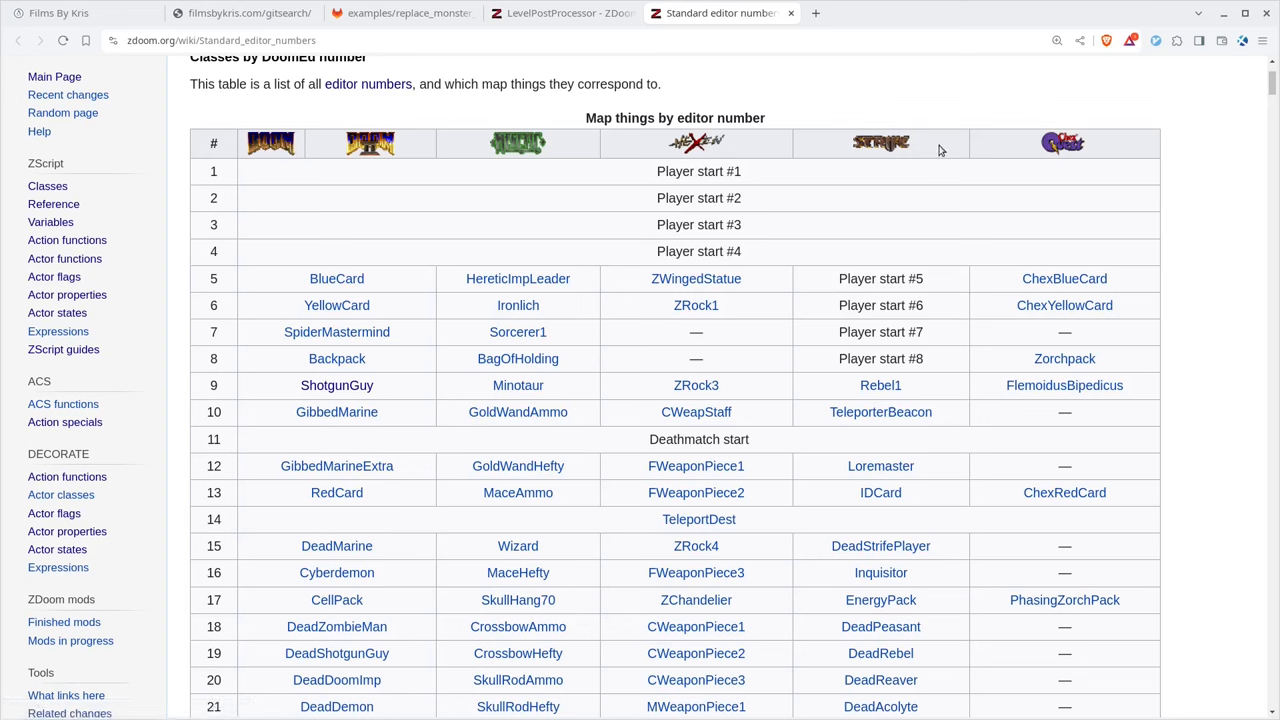
{"action": "mouse_move", "coordinate": [1062, 144]}
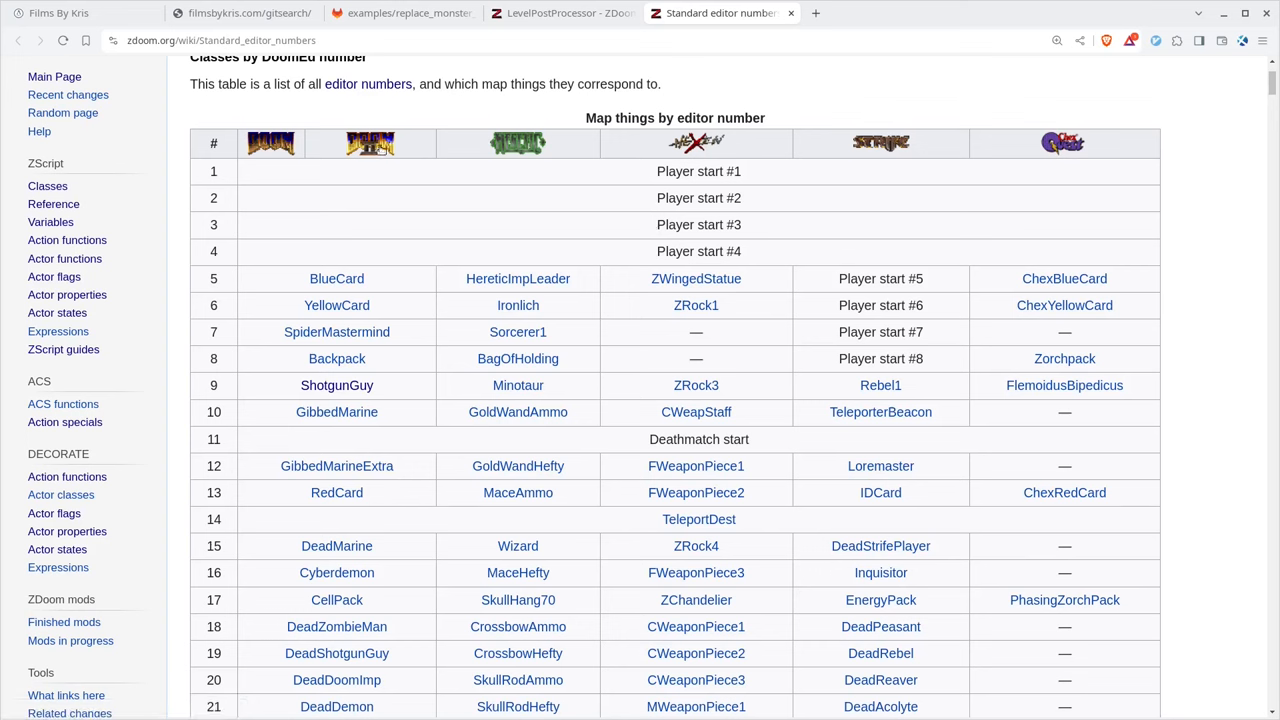
{"action": "double_click", "coordinate": [336, 278]}
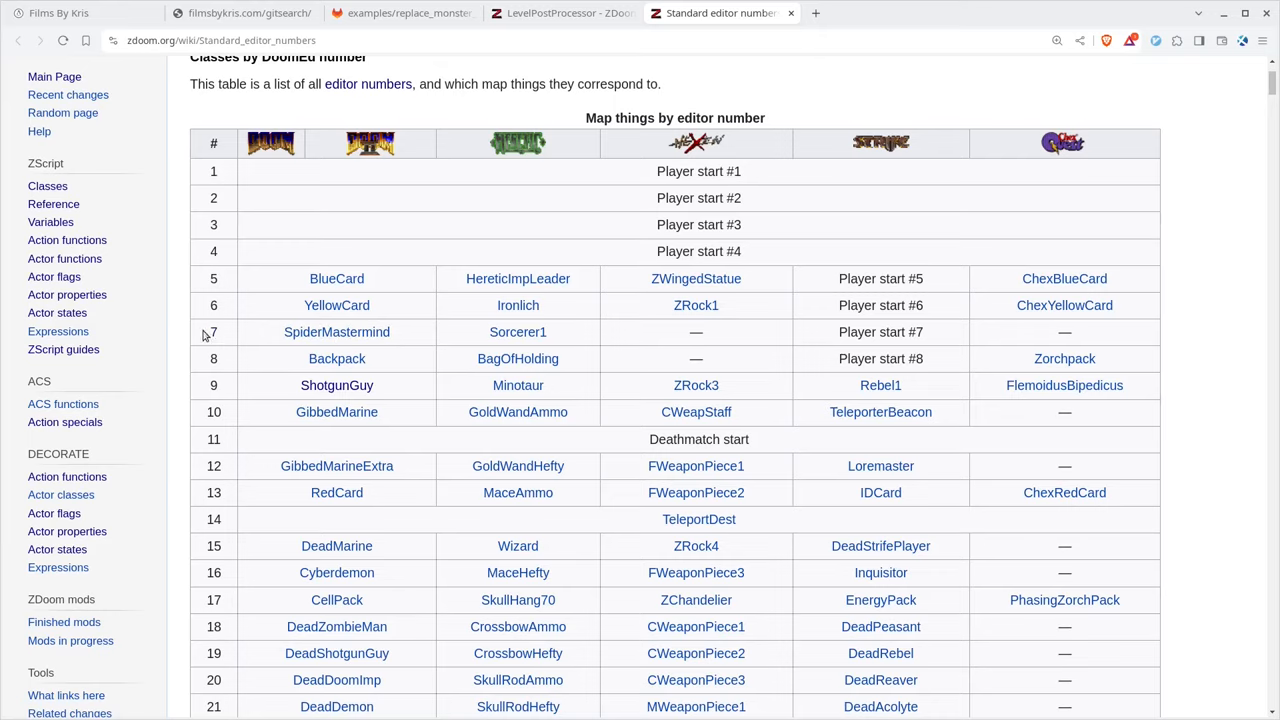
{"action": "double_click", "coordinate": [336, 384]}
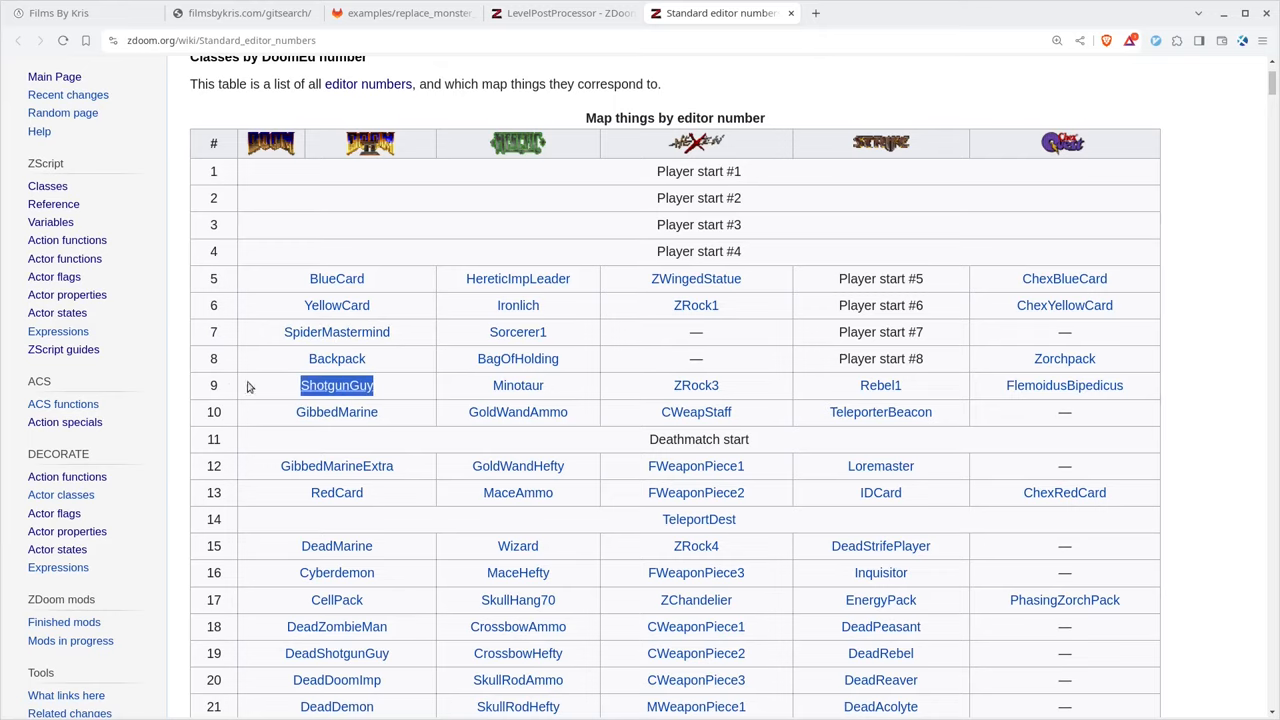
{"action": "scroll", "scroll_direction": "down", "scroll_amount": 3}
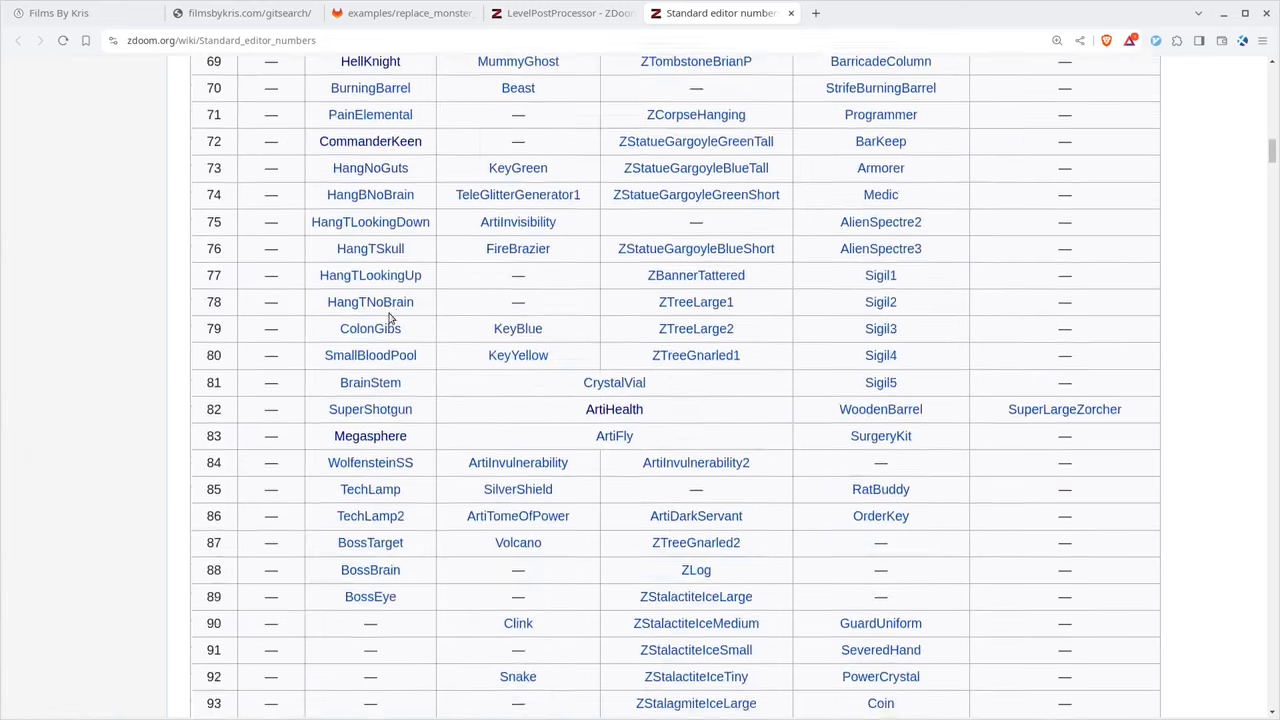
{"action": "scroll", "scroll_direction": "down", "scroll_amount": 3}
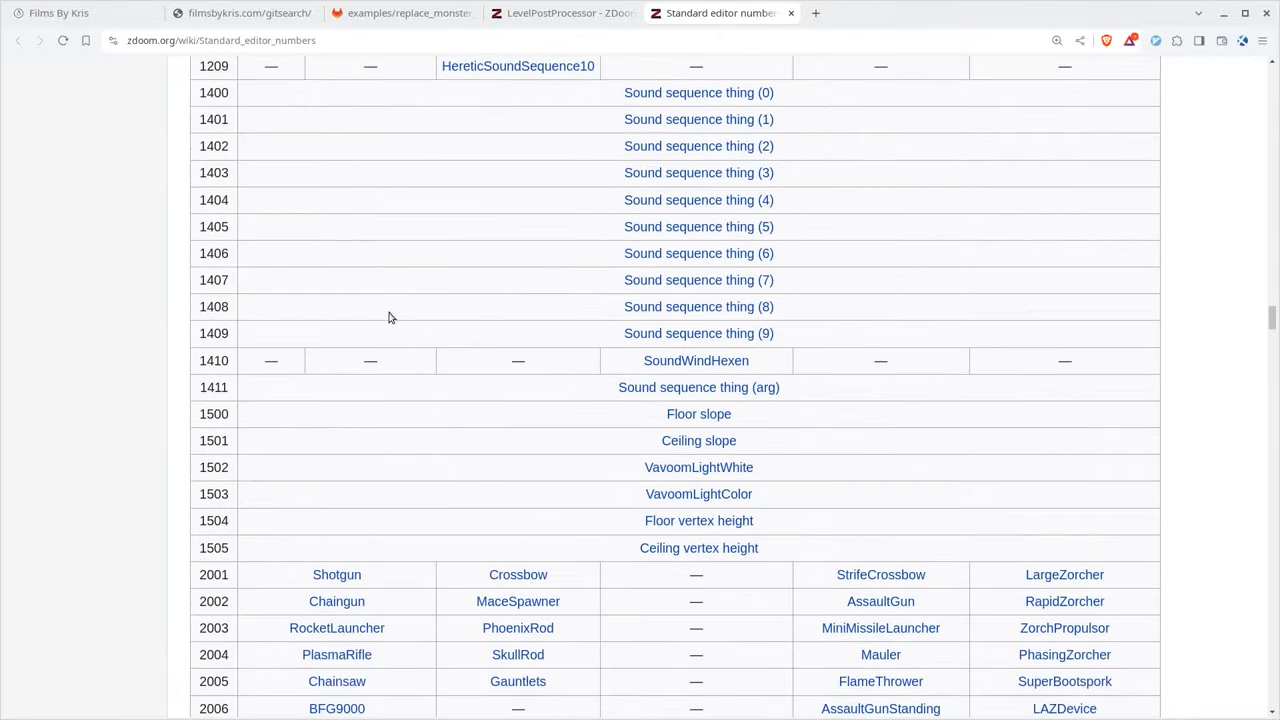
{"action": "double_click", "coordinate": [212, 226]}
{"action": "type", "text": "3001"}
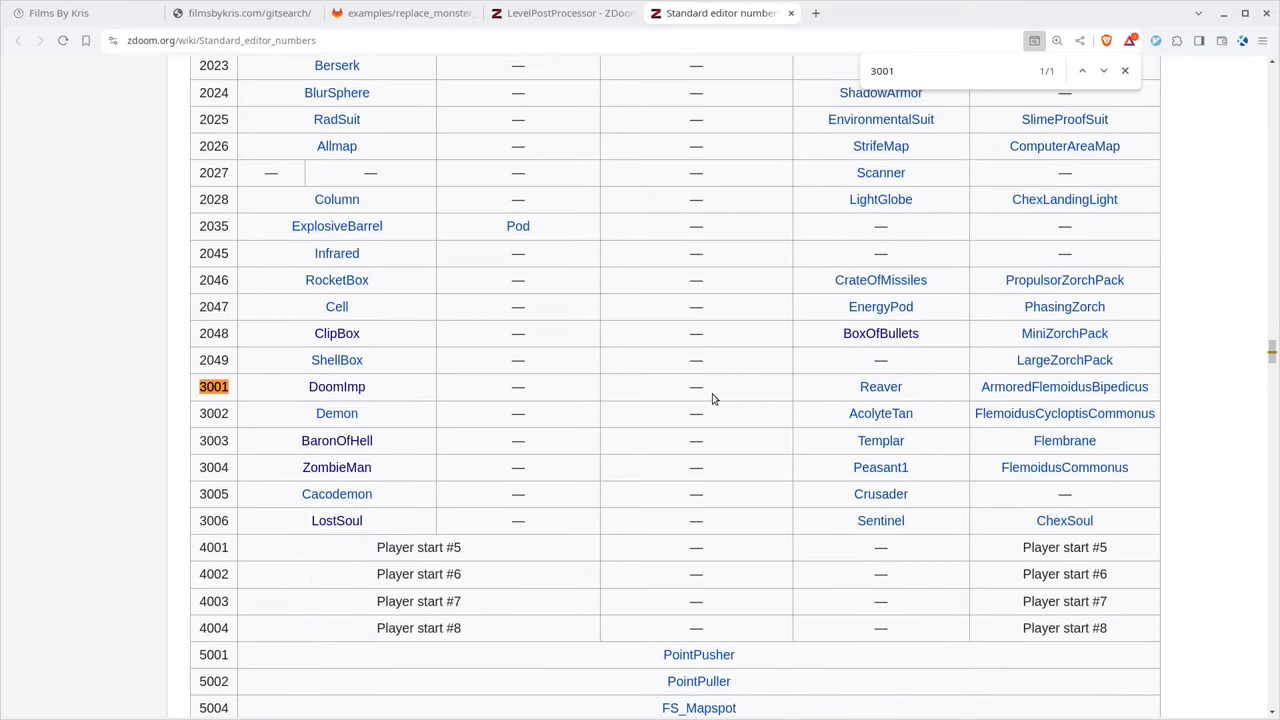
{"action": "mouse_move", "coordinate": [388, 384]}
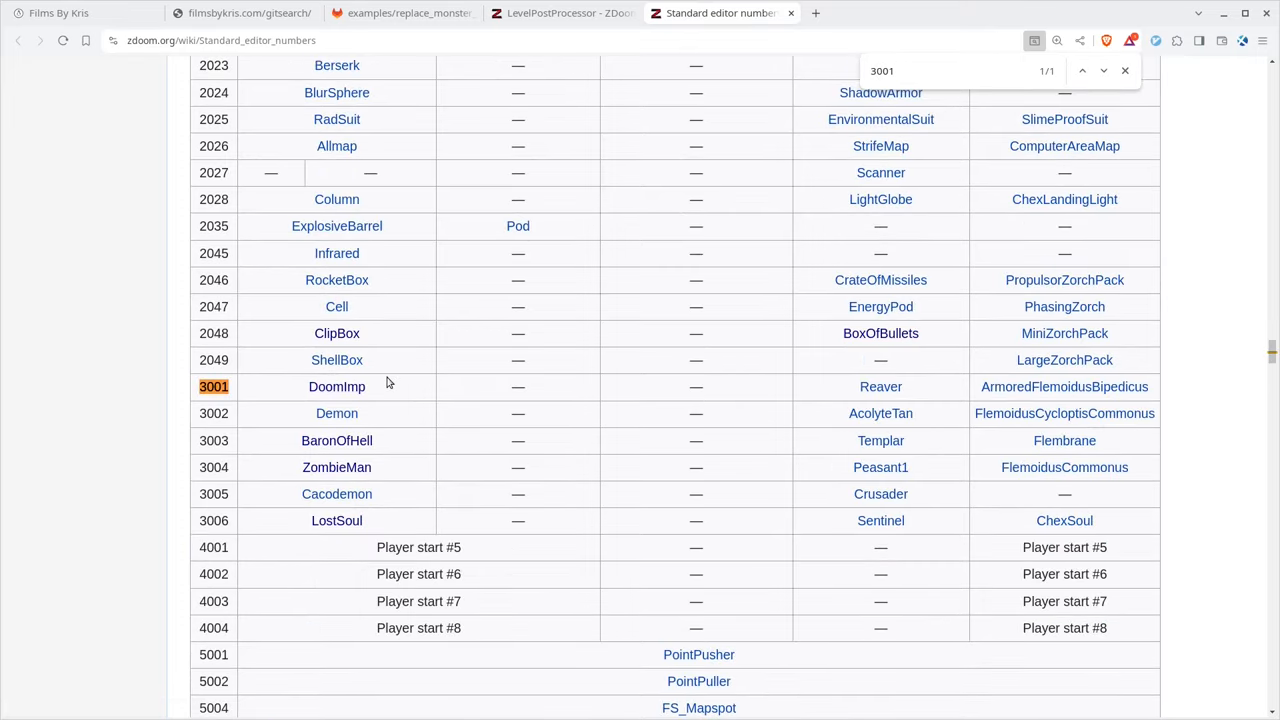
Search the table for editor numbers 3004 and 65.
{"action": "type", "text": "3004"}
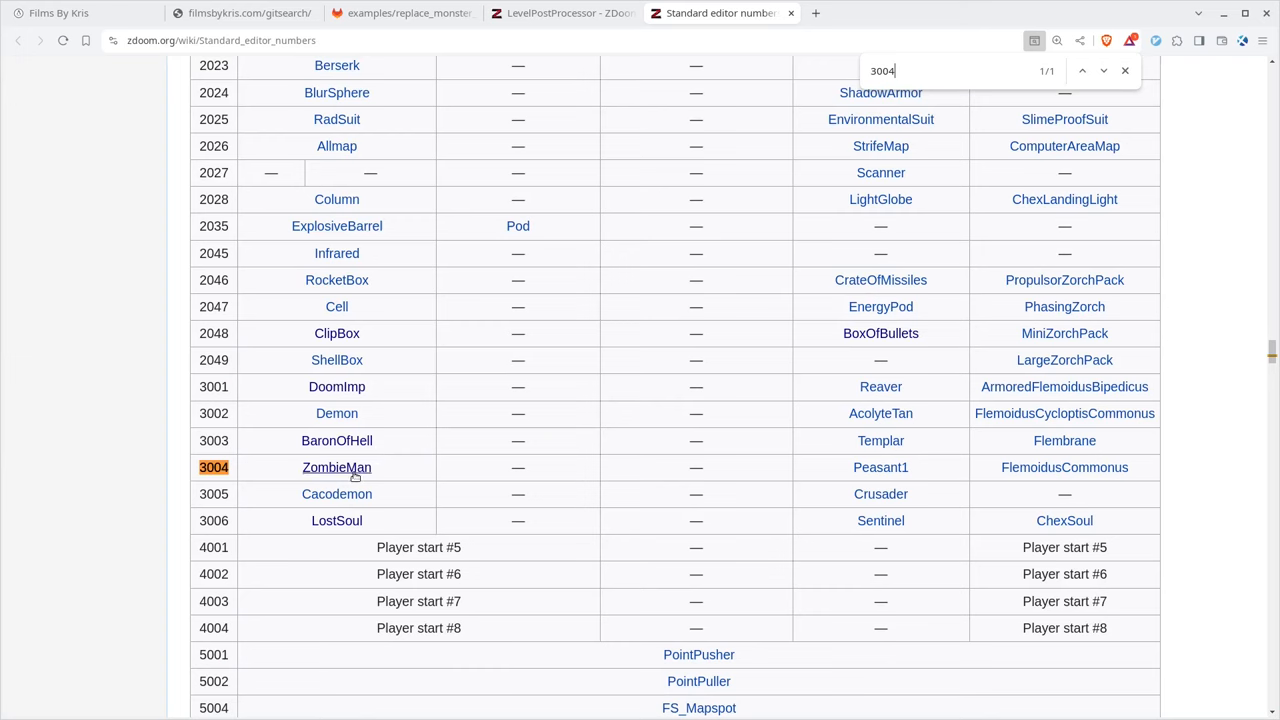
{"action": "mouse_move", "coordinate": [336, 520]}
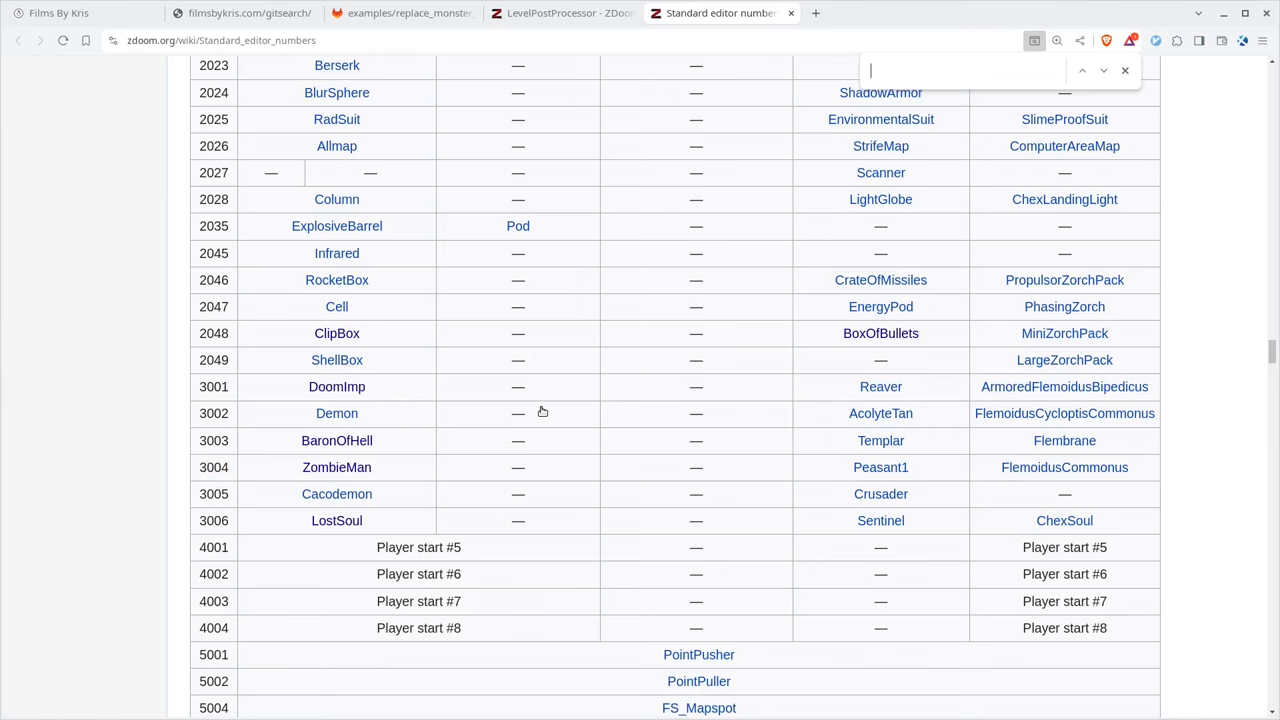
{"action": "type", "text": "65,3006,84,3004};"}
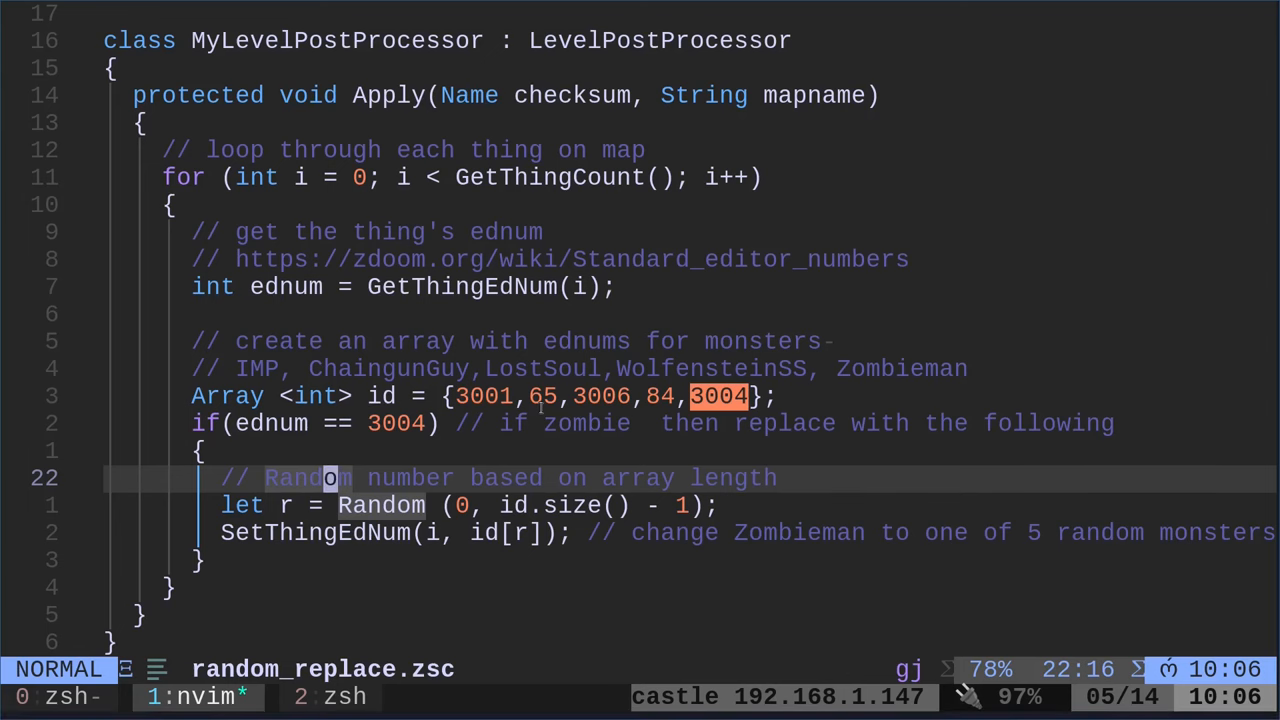
Switch back to Neovim with random_replace.zsc and its 3001, 65, 3006, 84, 3004 array.
{"action": "left_click", "coordinate": [722, 12]}
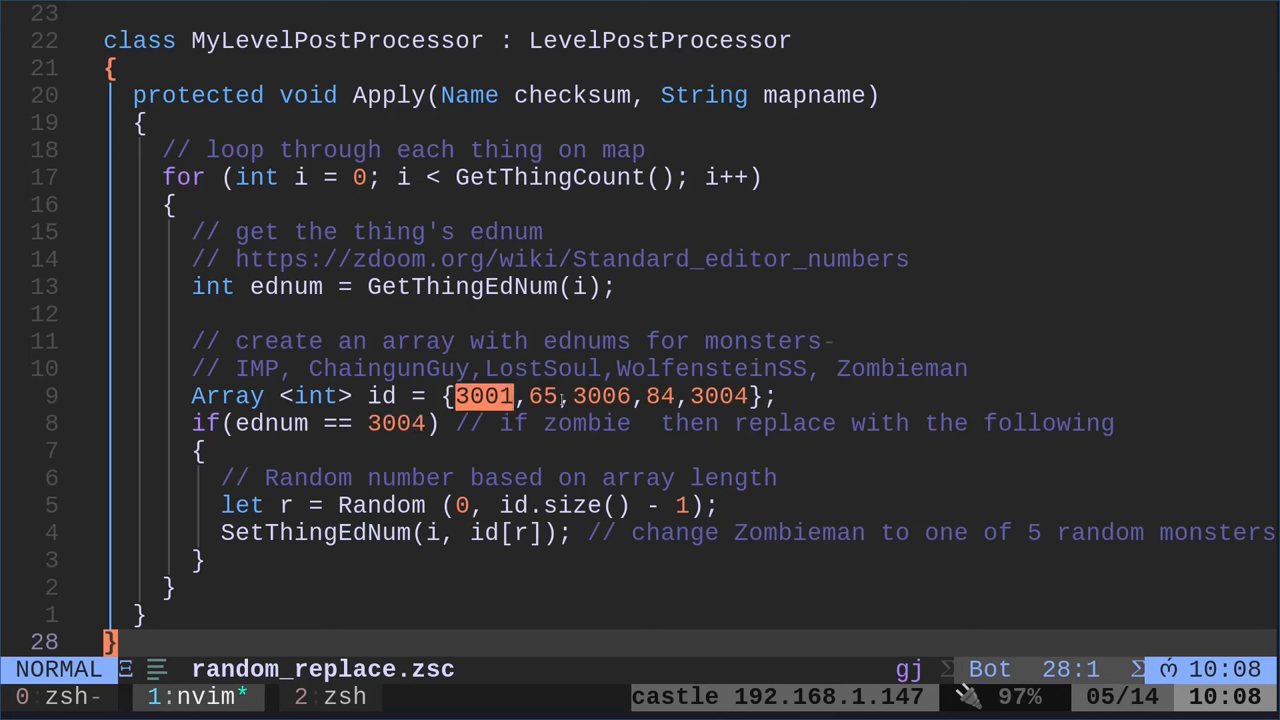
Launch GZDoom to see the replaced zombiemen, then quit and confirm with Y.
{"action": "key", "text": "v"}
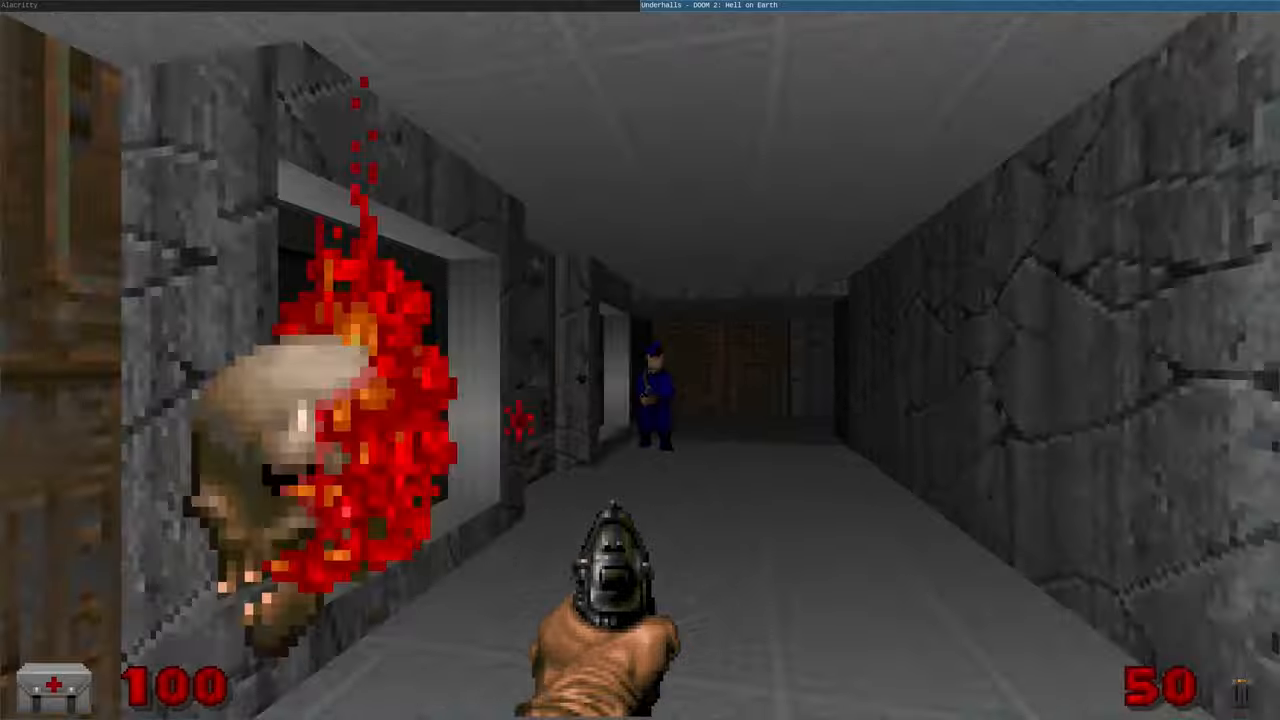
{"action": "key", "text": "escape"}
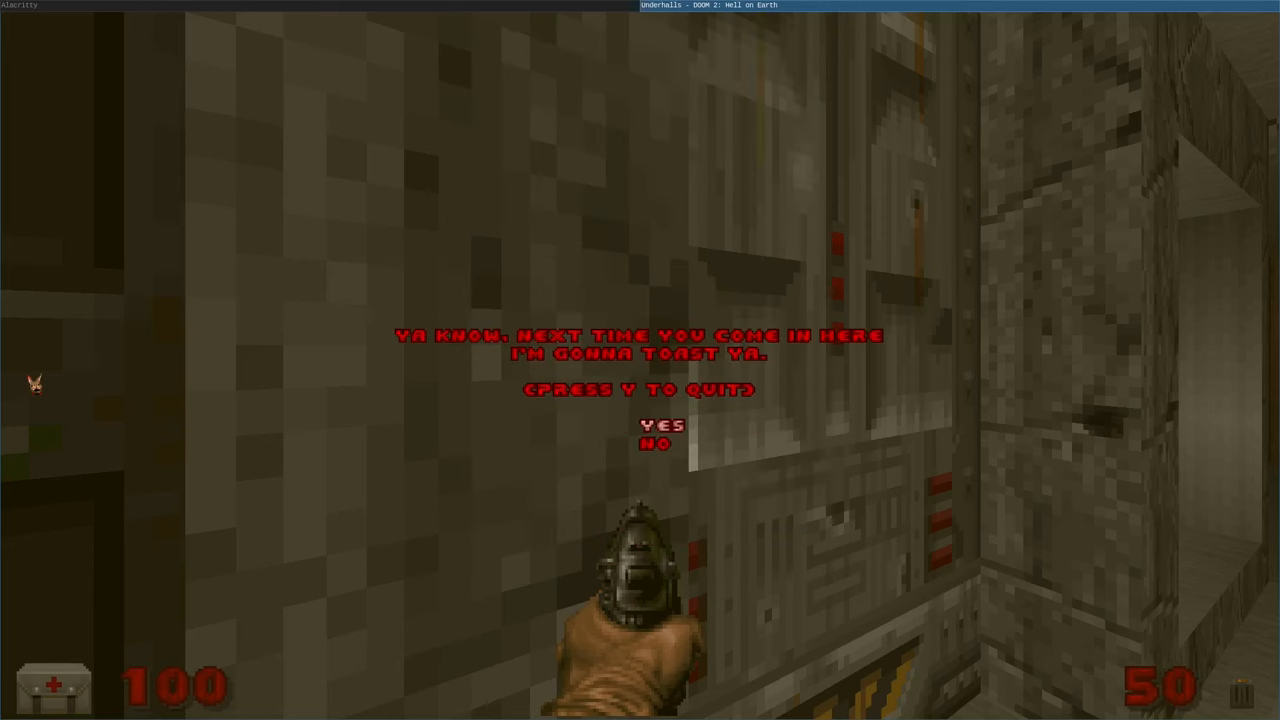
{"action": "key", "text": "y"}
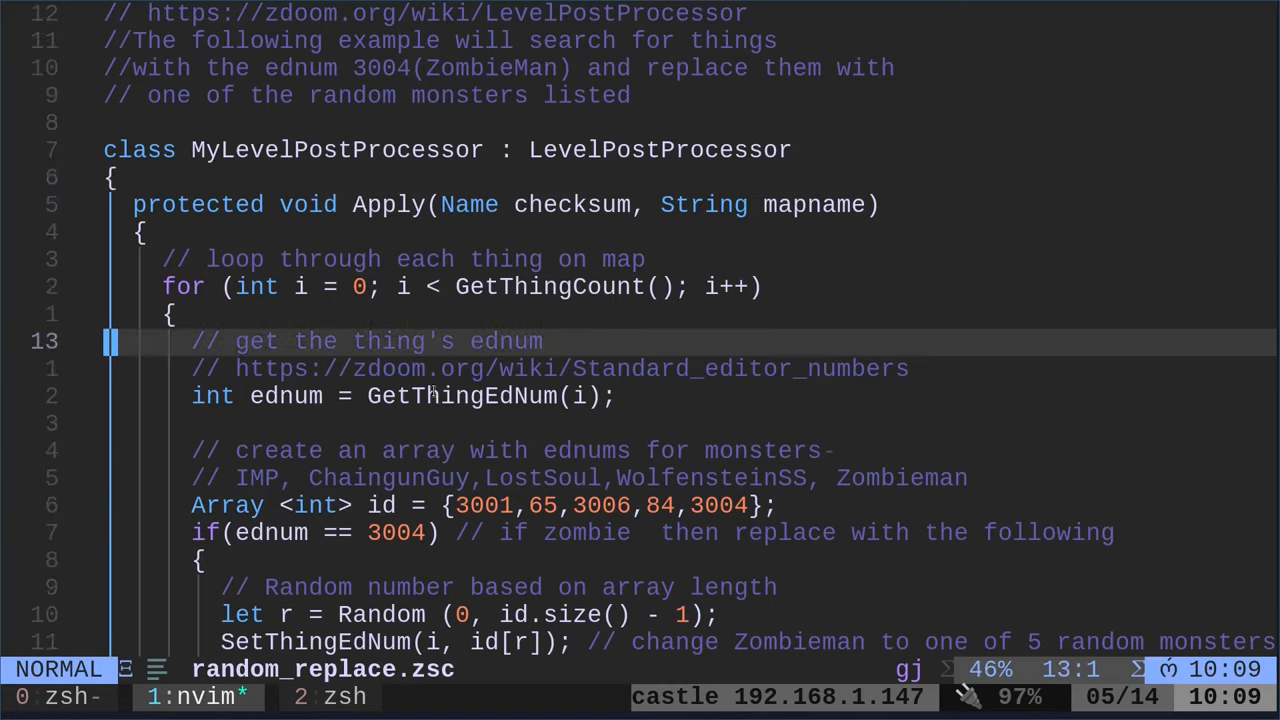
{"action": "scroll", "scroll_direction": "down", "scroll_amount": 3}
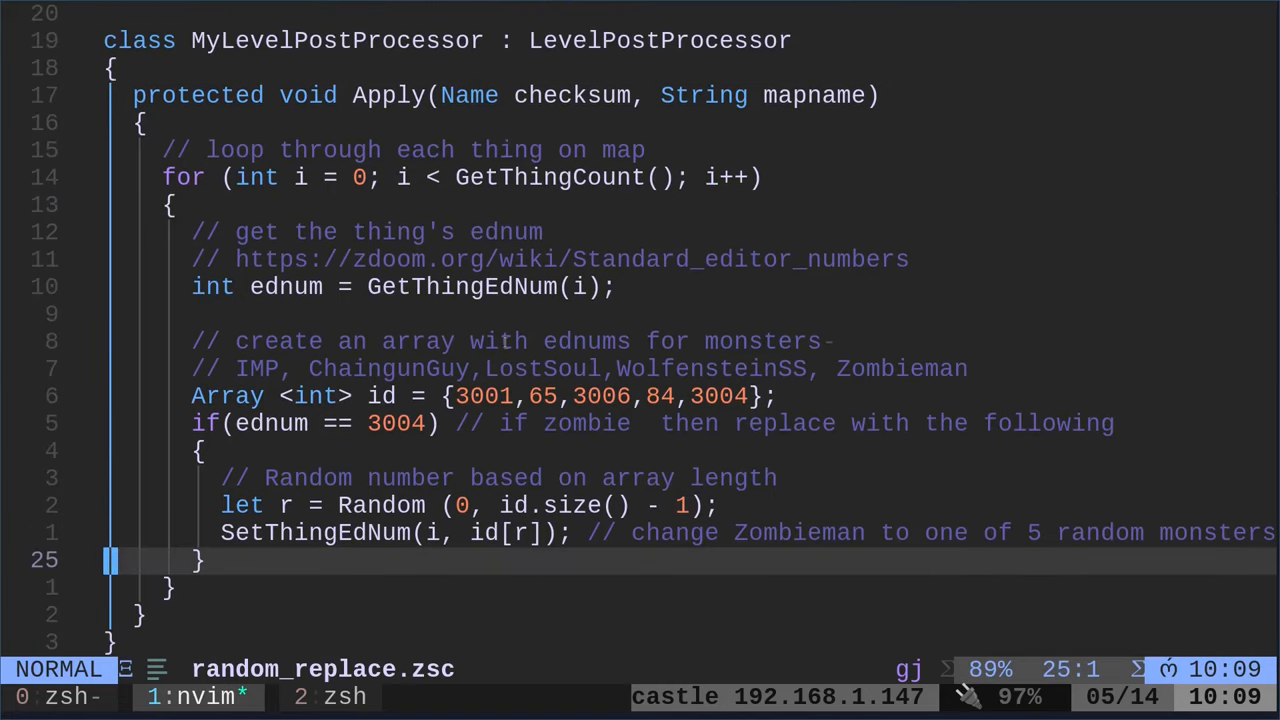
{"action": "mouse_move", "coordinate": [728, 260]}
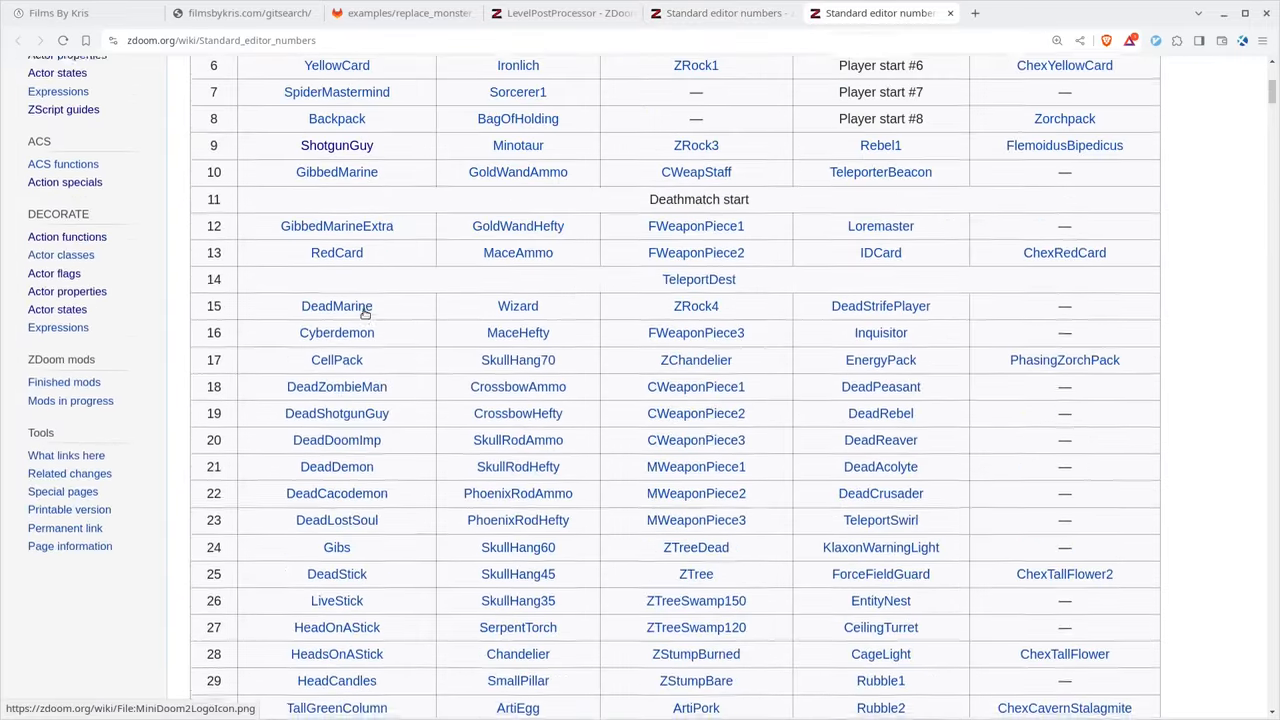
Scroll the editor numbers table back to its first rows, ednums 6 to 29.
{"action": "scroll", "scroll_direction": "up", "scroll_amount": 3}
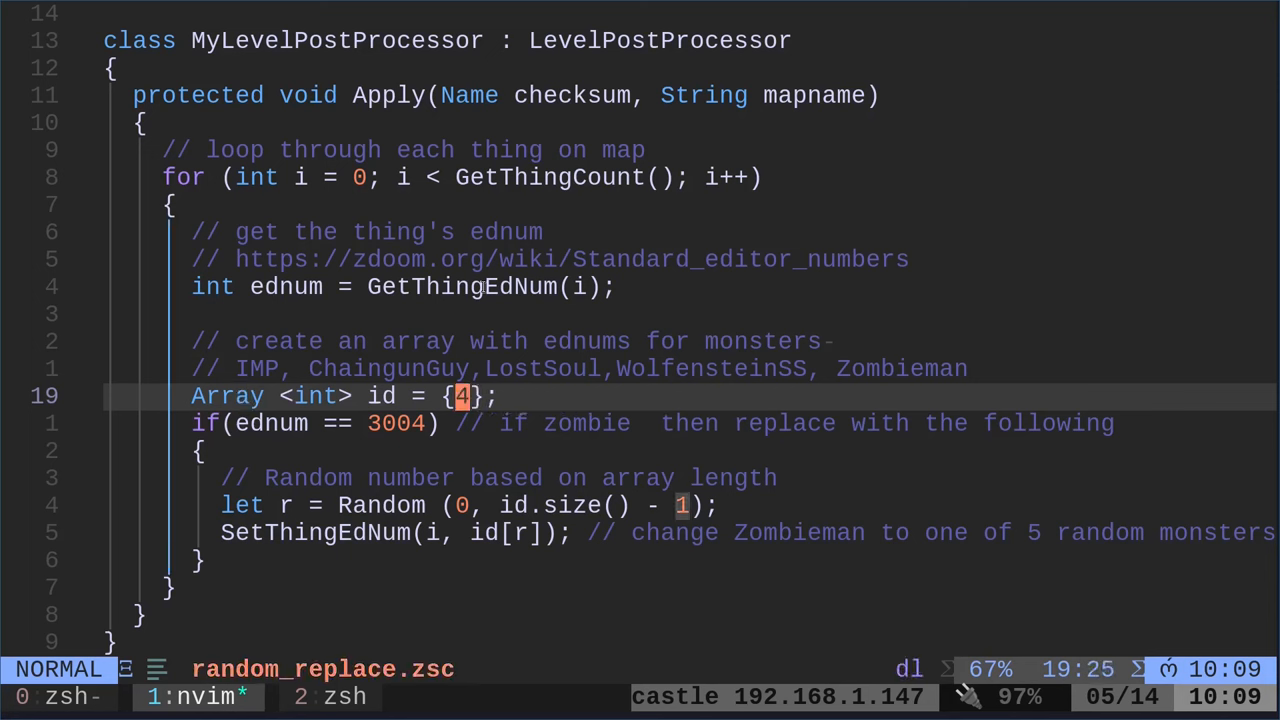
Replace the id array contents with the low test ednum 5.
{"action": "type", "text": "arg4"}
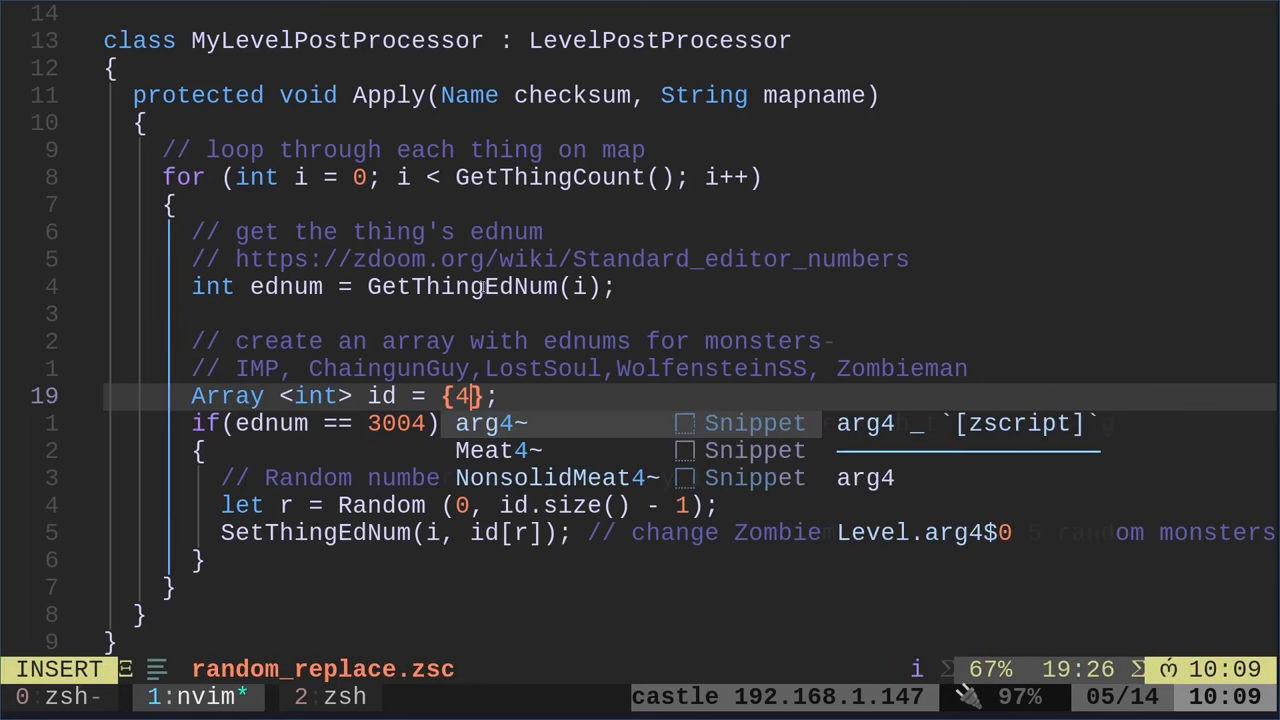
{"action": "type", "text": "5"}
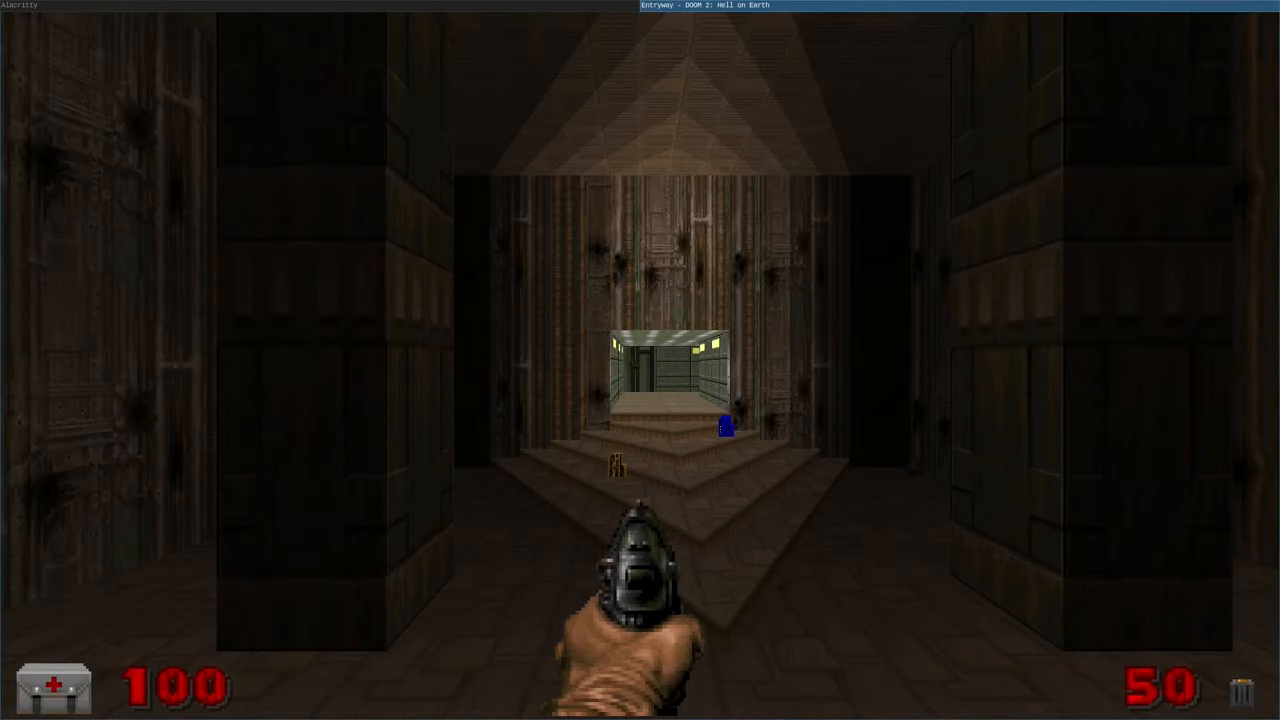
Quit GZDoom after viewing the map, confirming with Y.
{"action": "key", "text": "Escape"}
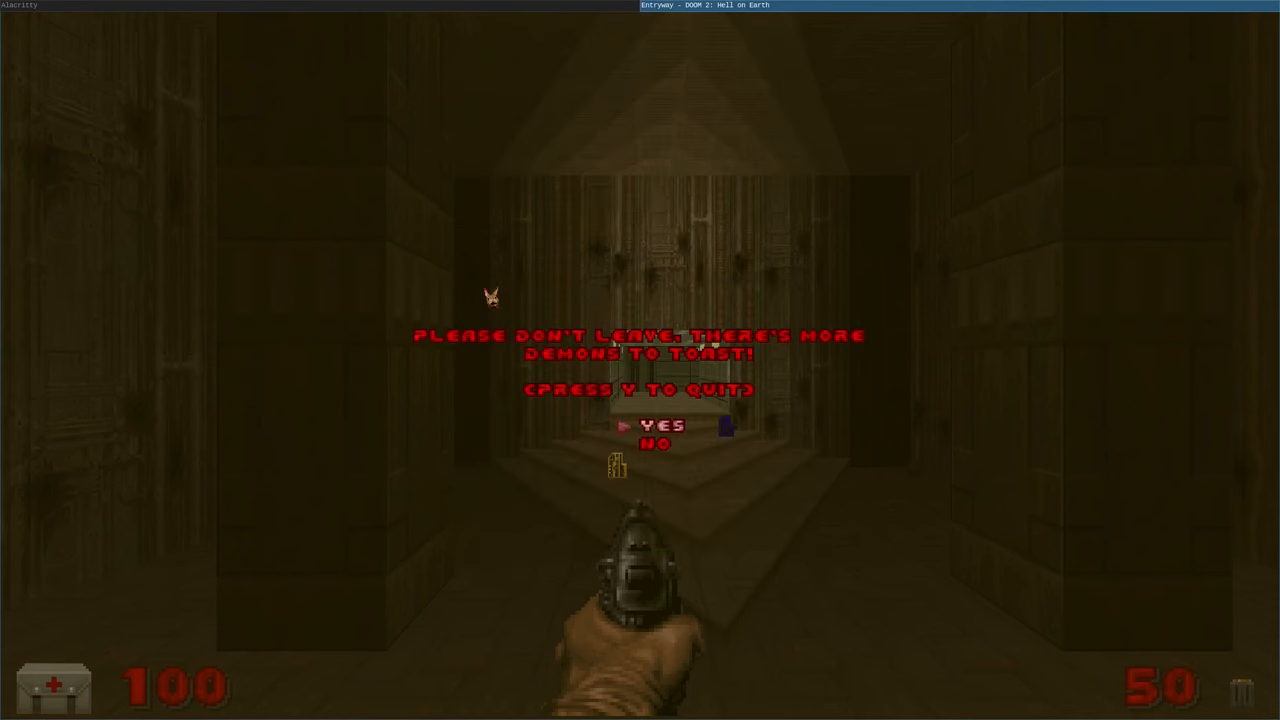
{"action": "key", "text": "y"}
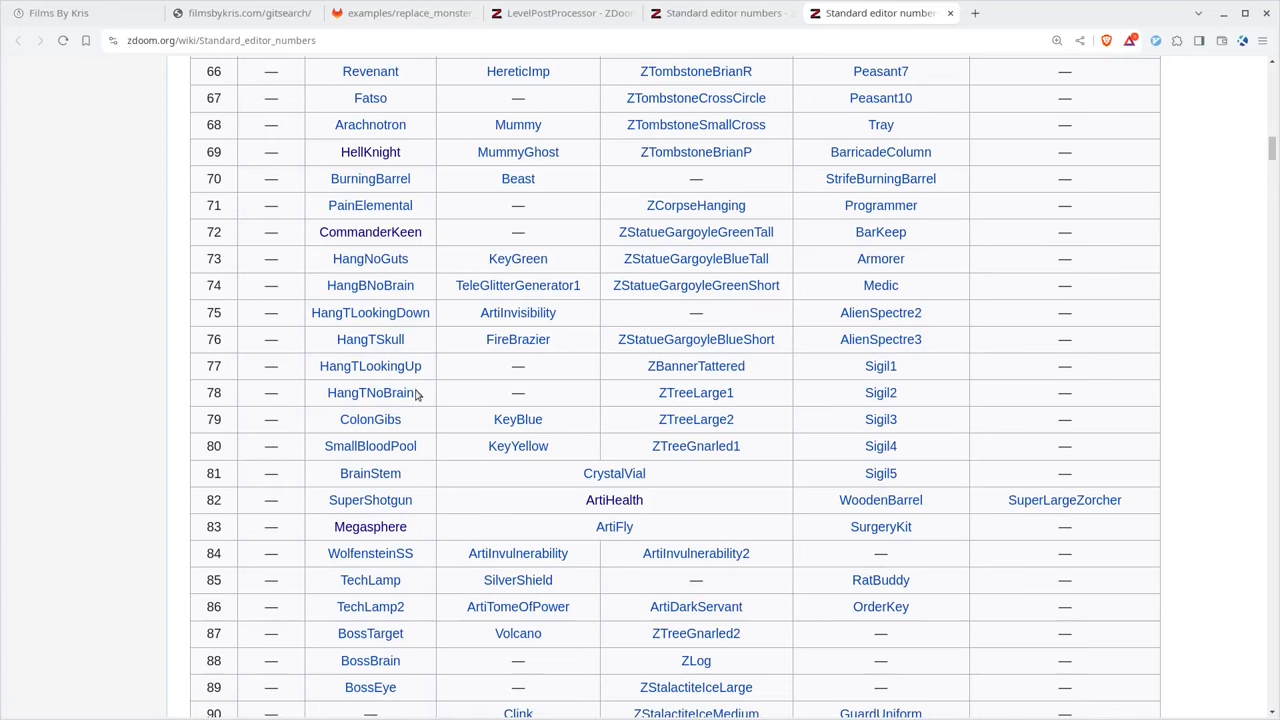
Search the ZDoom Wiki editor numbers table for 300.
{"action": "type", "text": "300"}
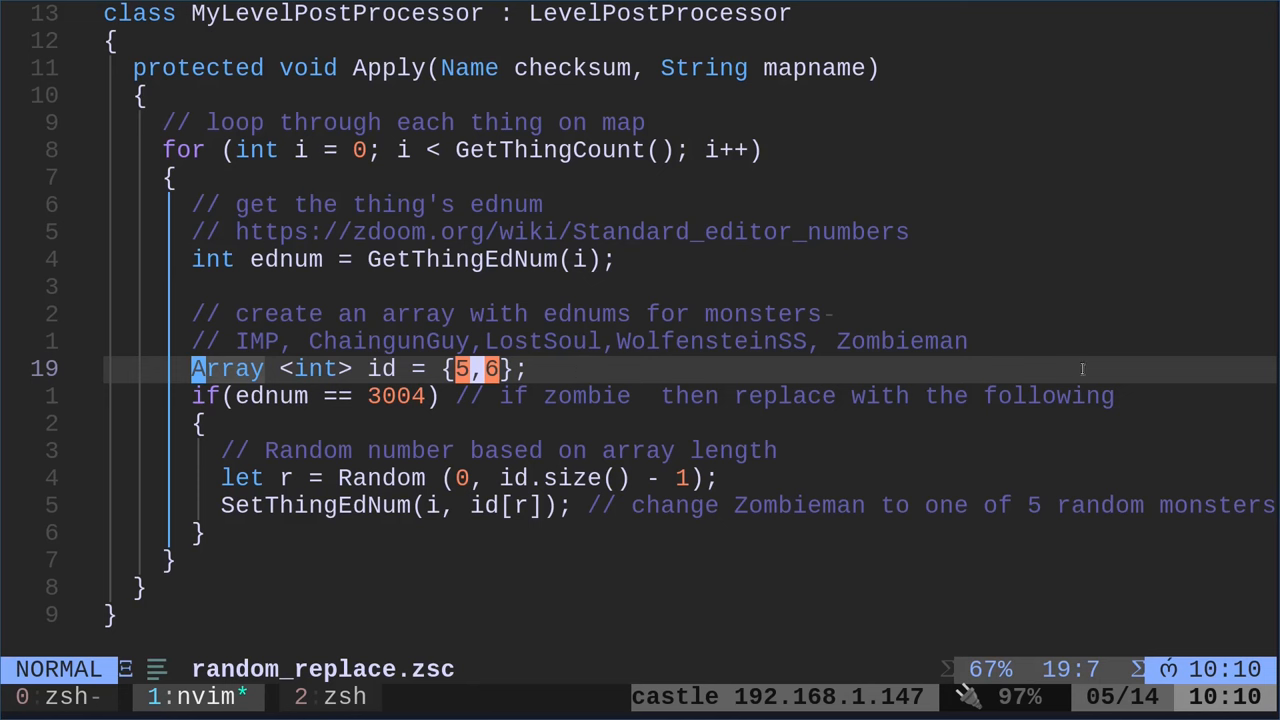
{"action": "mouse_move", "coordinate": [1128, 368]}
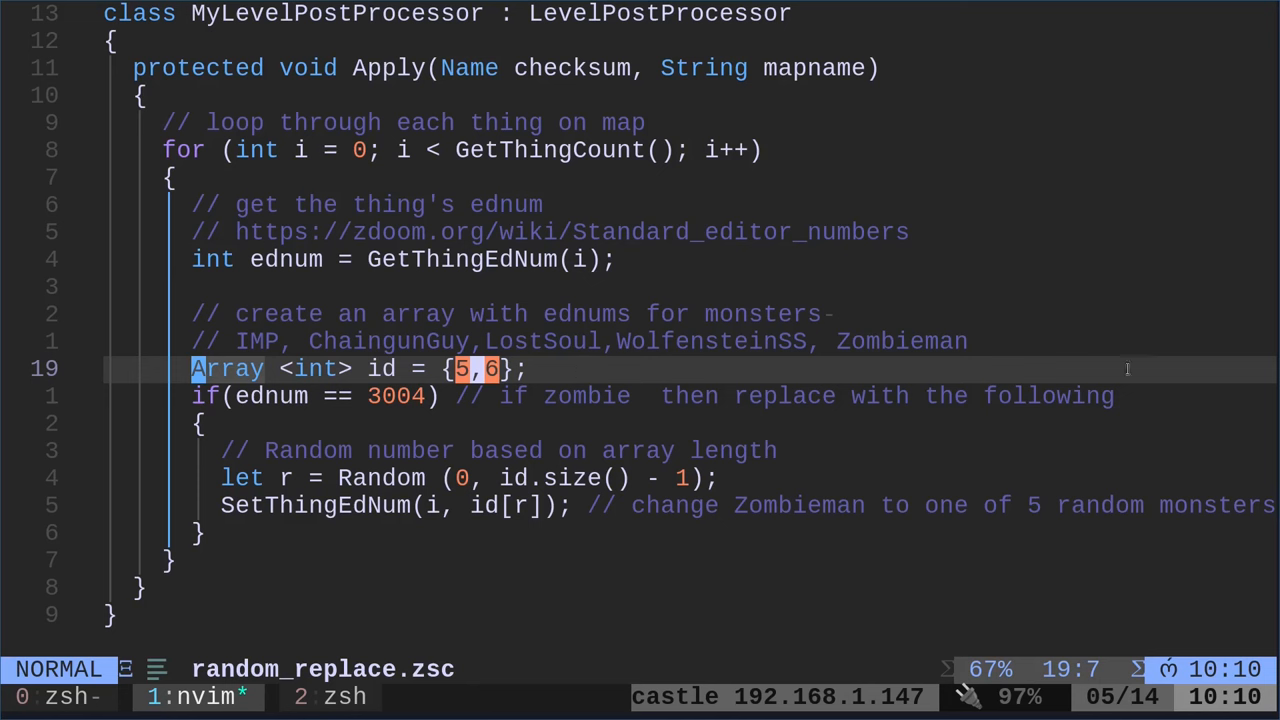